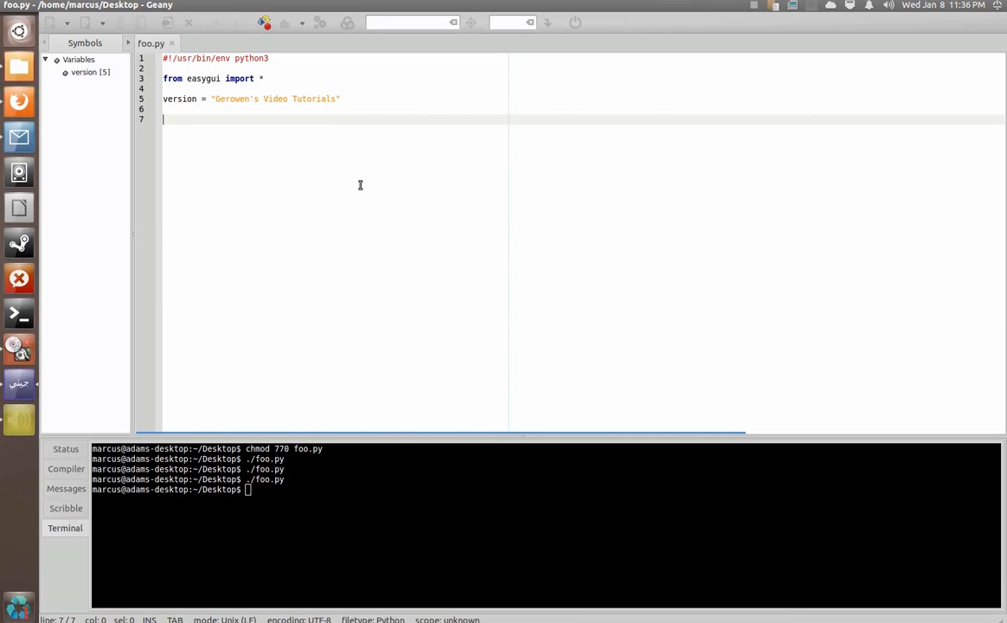
Begin a buttonbox call with the message "Choose a button".
type("buttonbox")
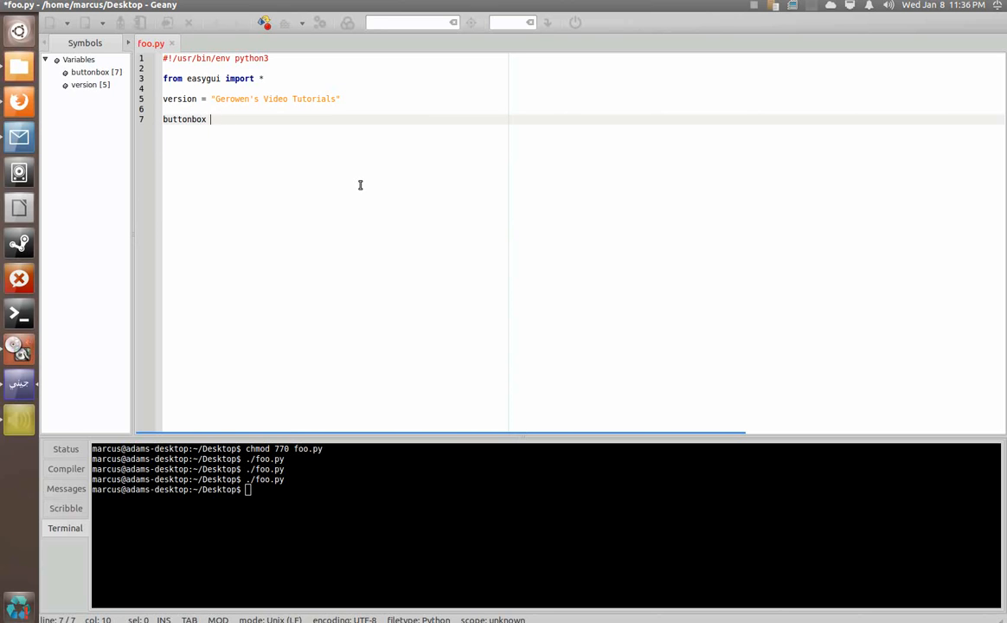
type("(")
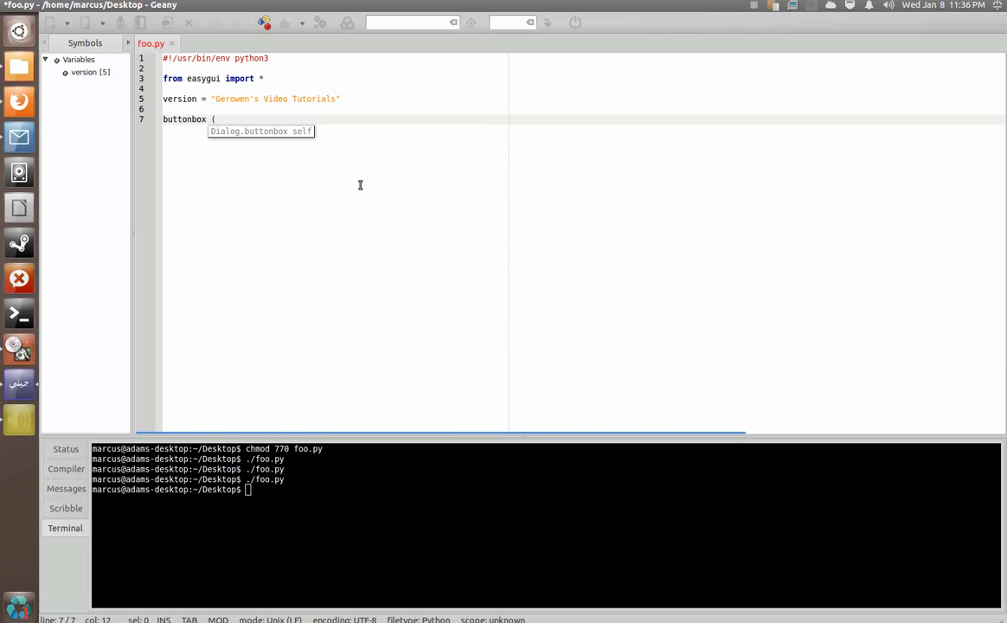
type("msg = \"")
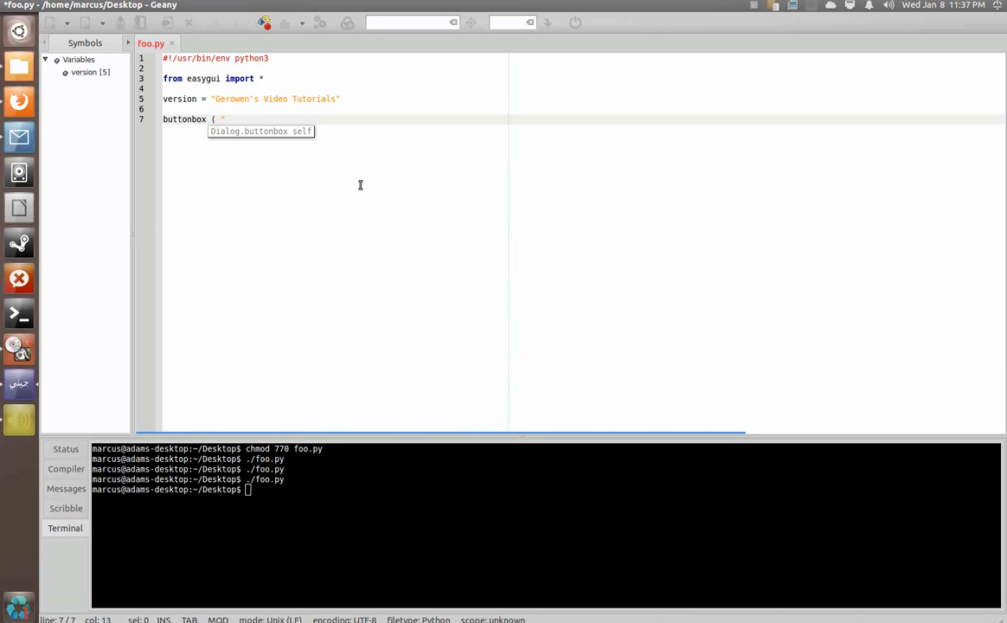
type("Choose a bu")
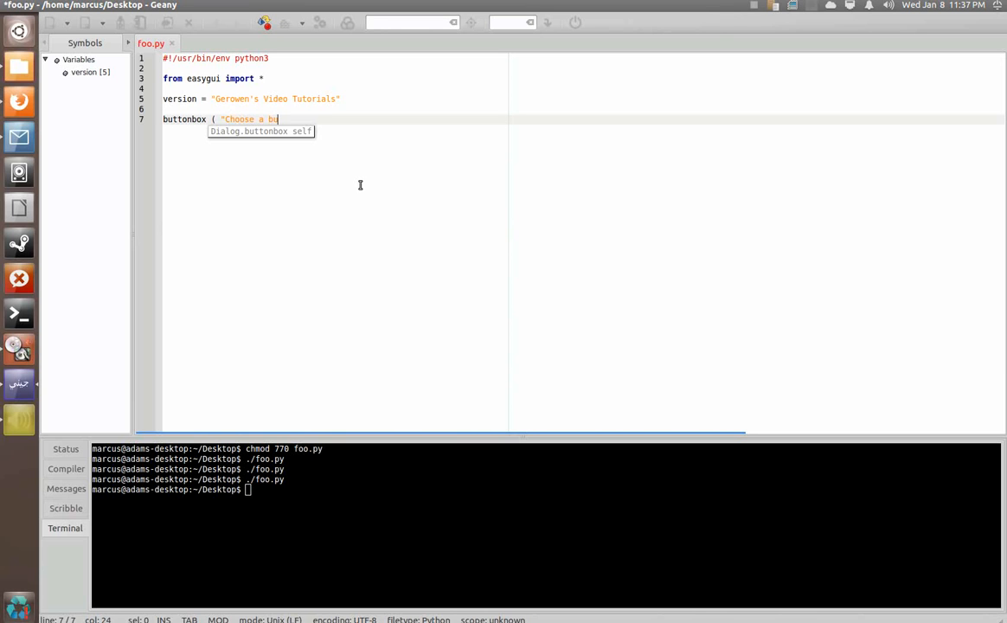
type("ton\",")
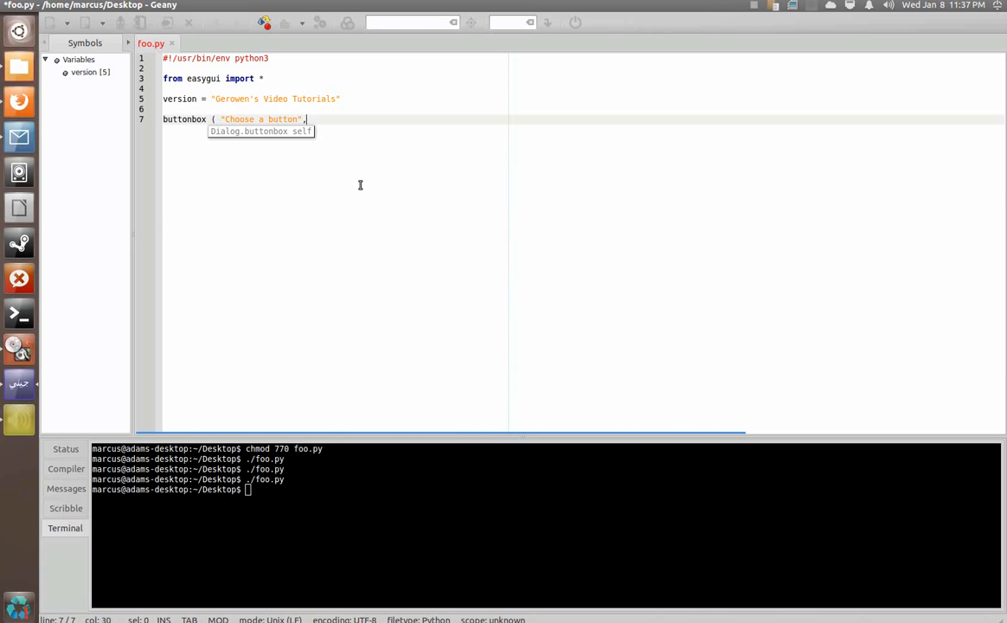
Give the buttonbox title = version and choices = choices and close the call.
type("title =")
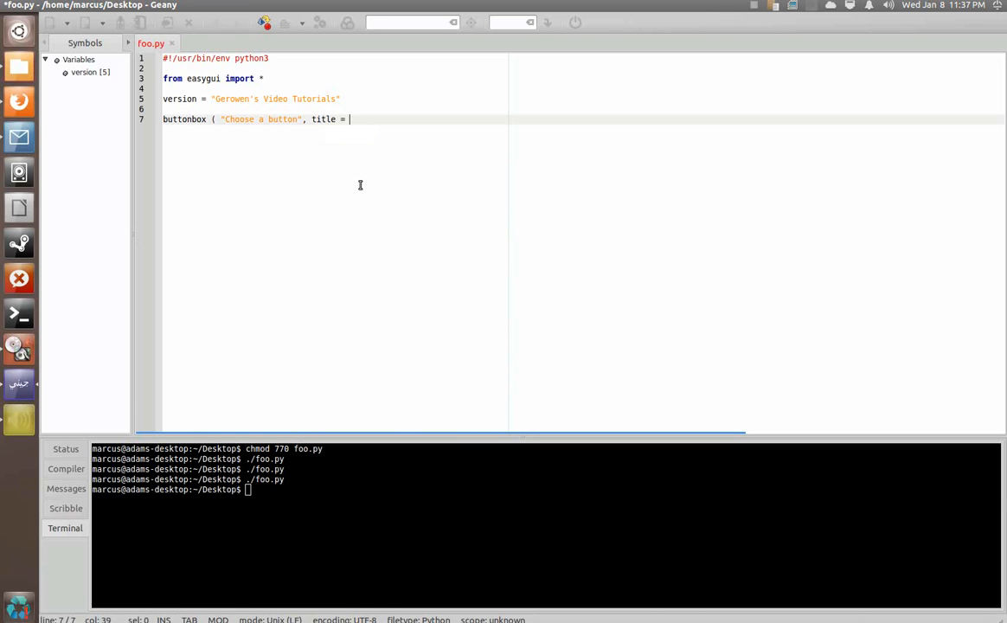
type("version")
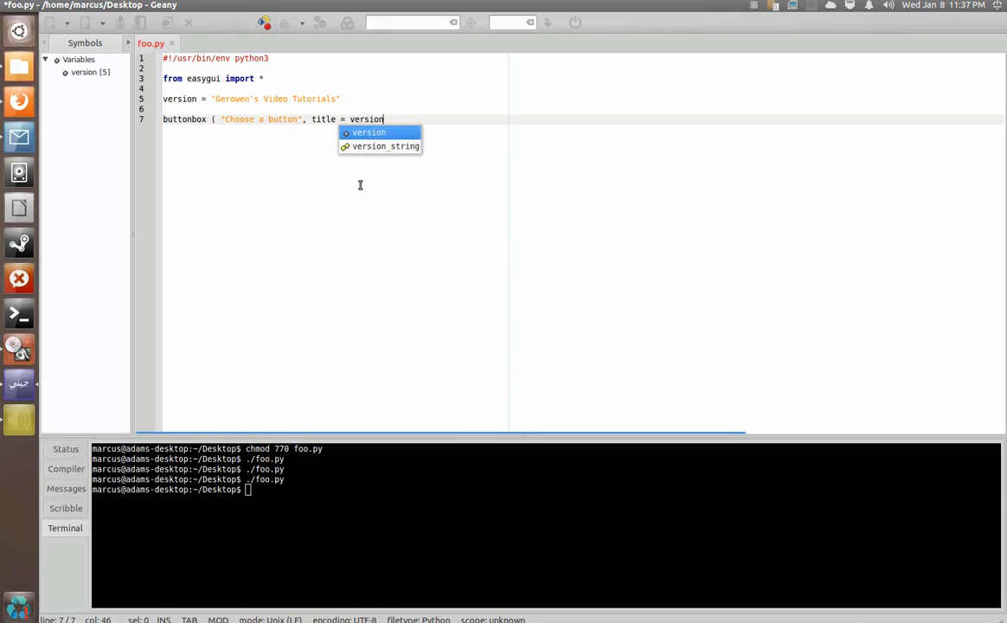
type(",")
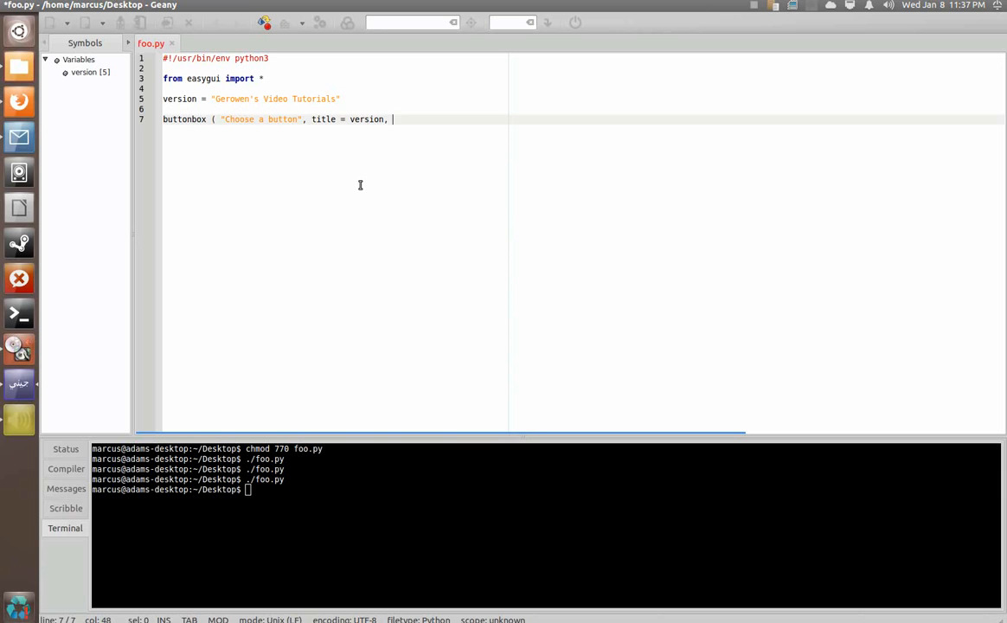
type("ch")
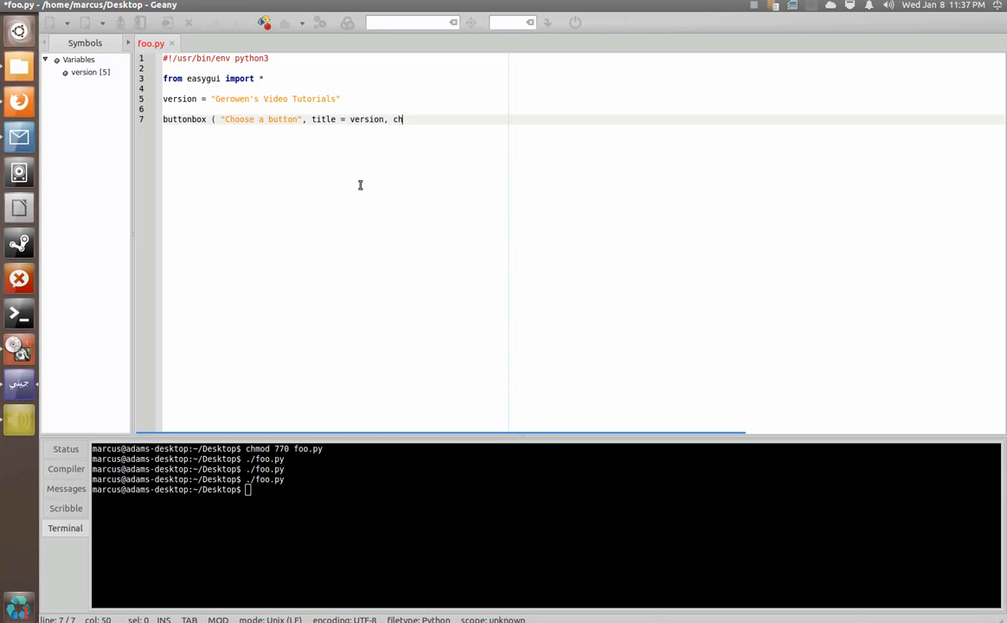
type("oices =")
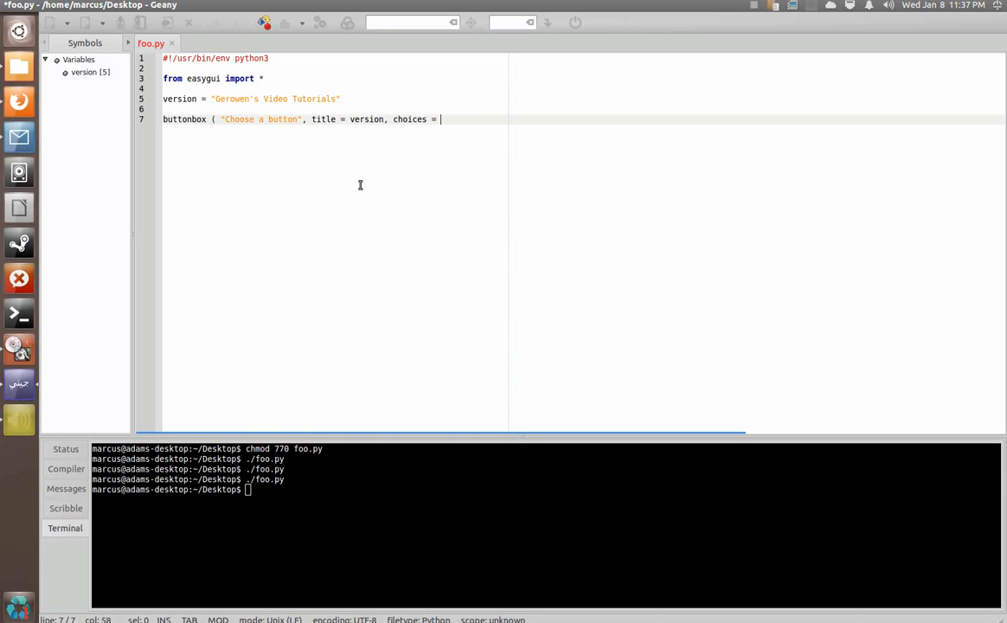
type("choices")
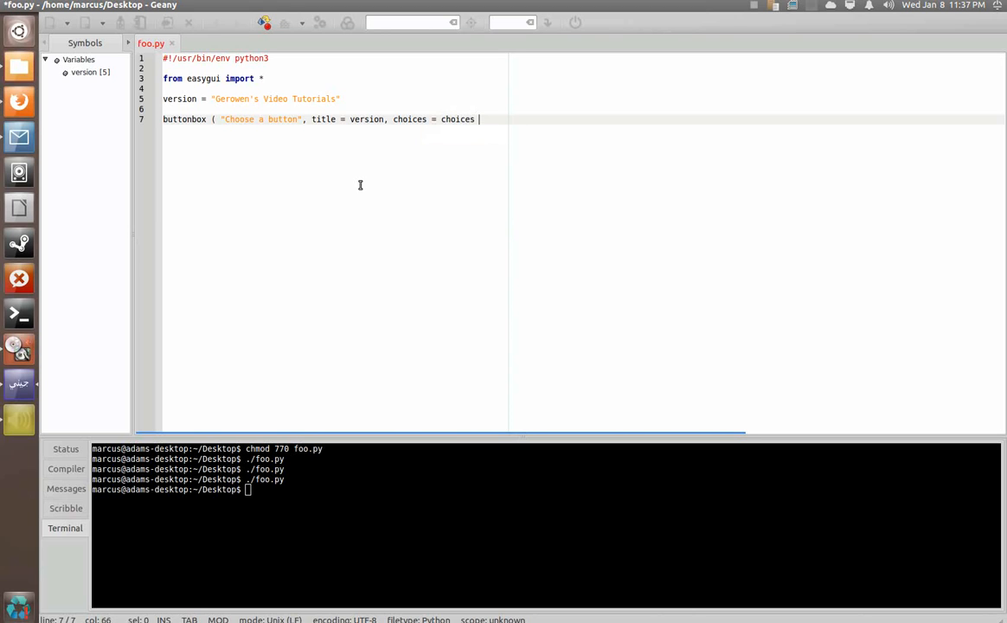
type(")")
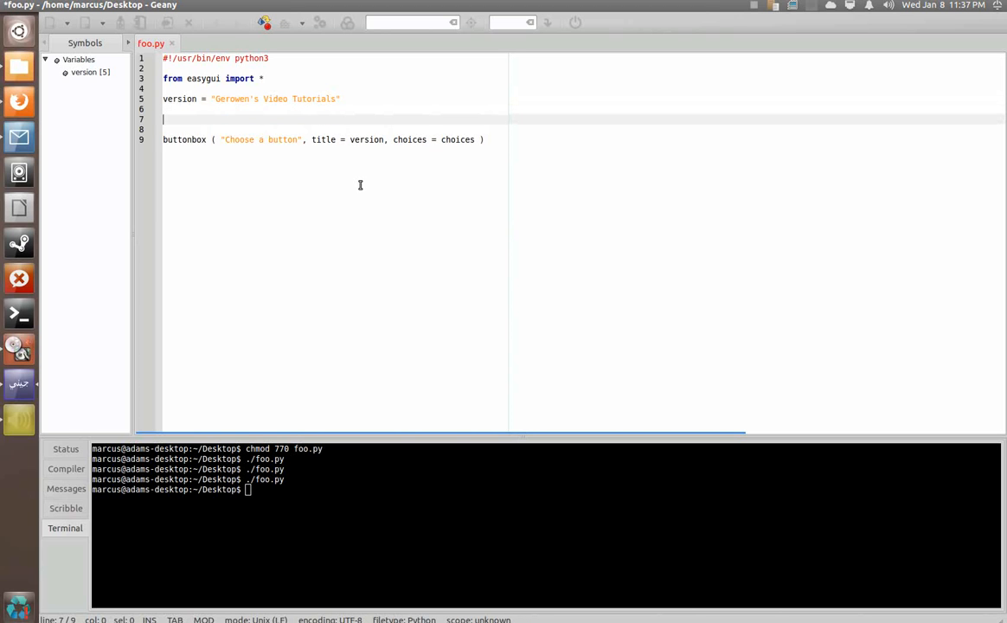
Start the choices list with "Choice 1: Ice Cream".
type("choices")
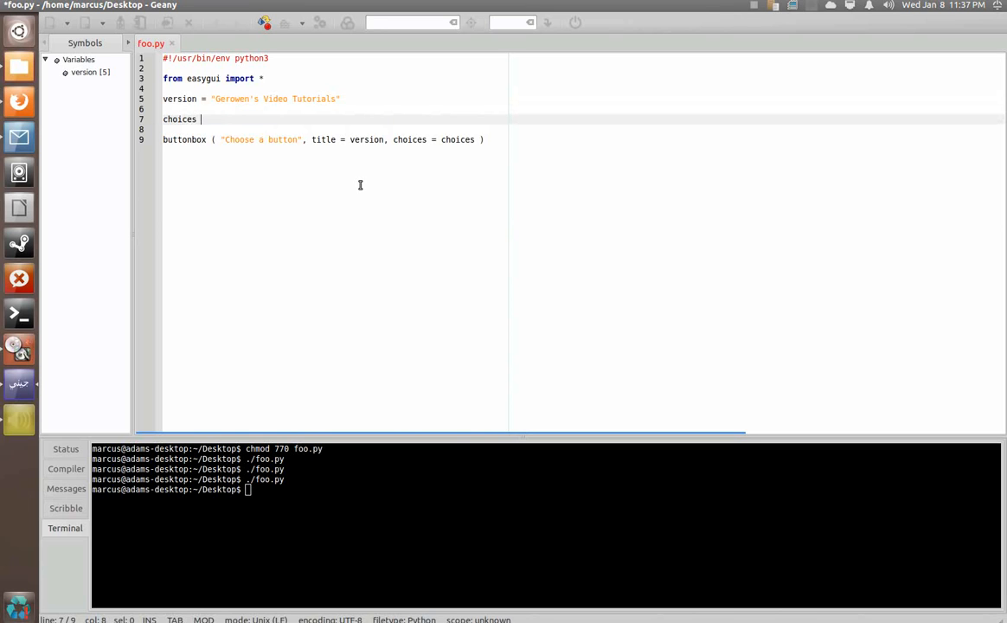
type("= [")
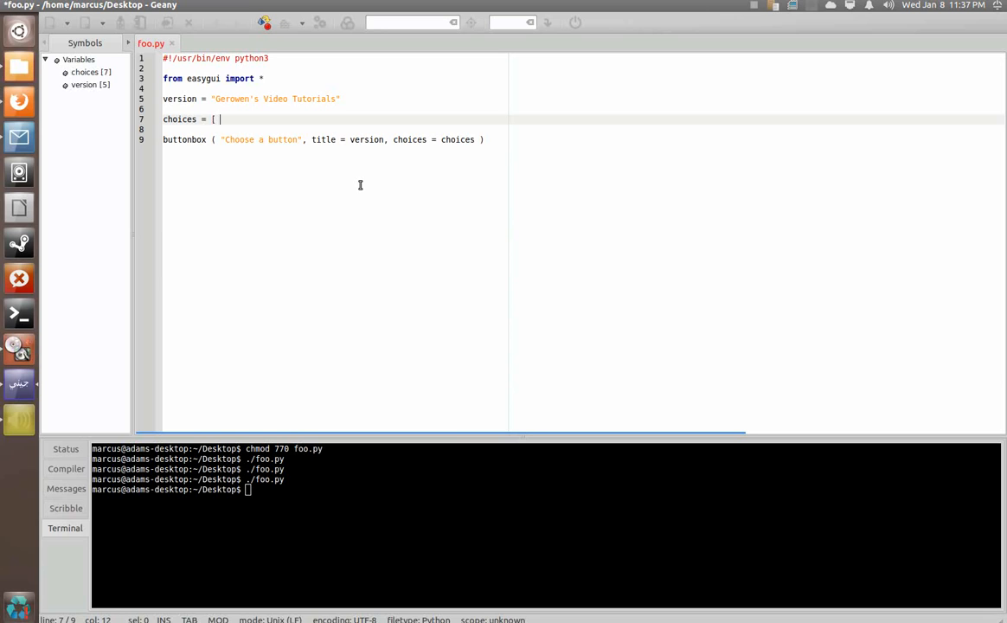
type("\"")
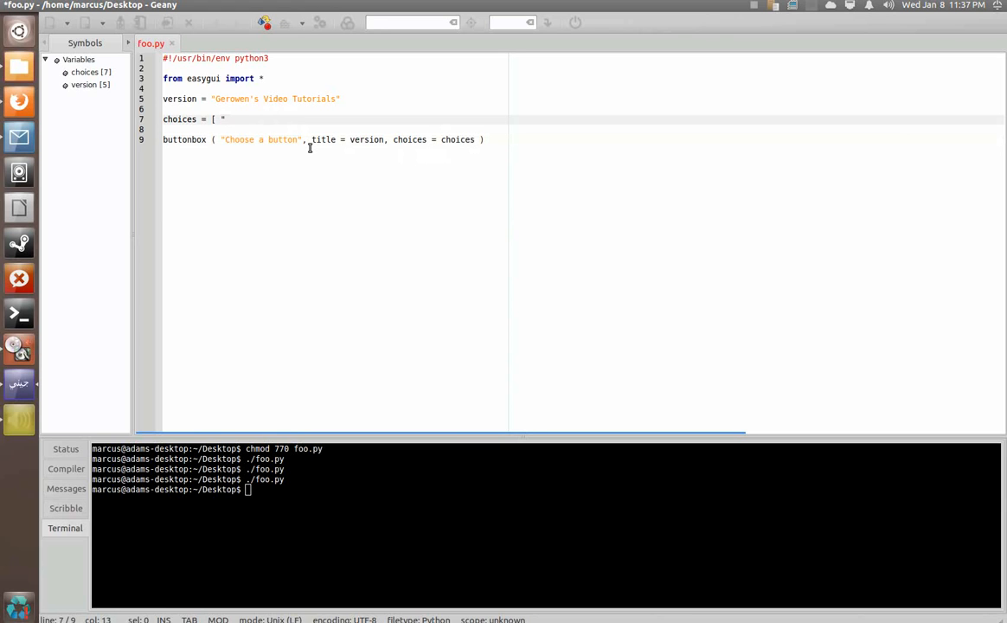
type("Choice")
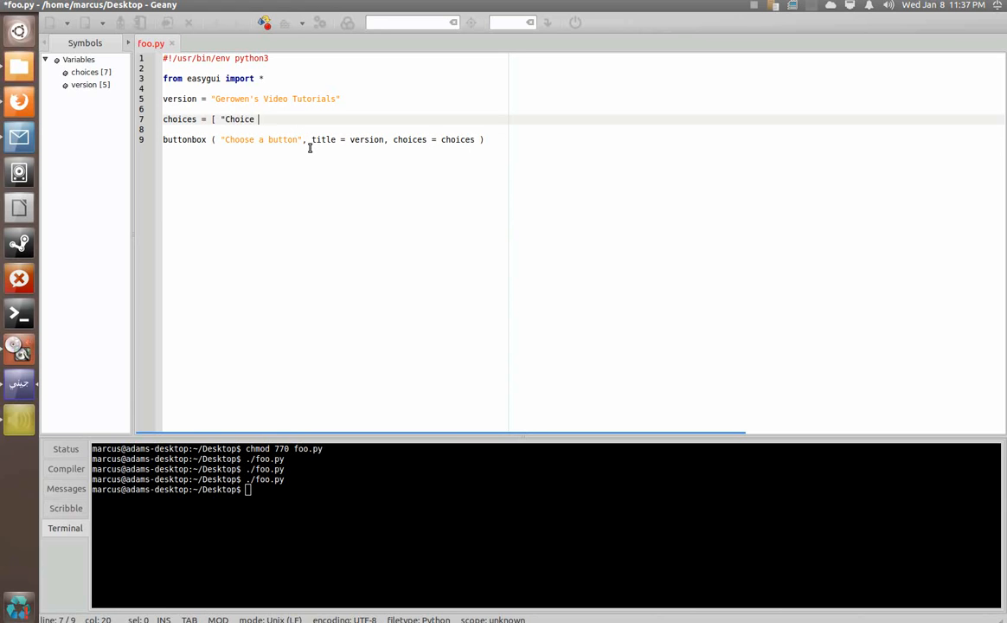
type("1: Ice Cr")
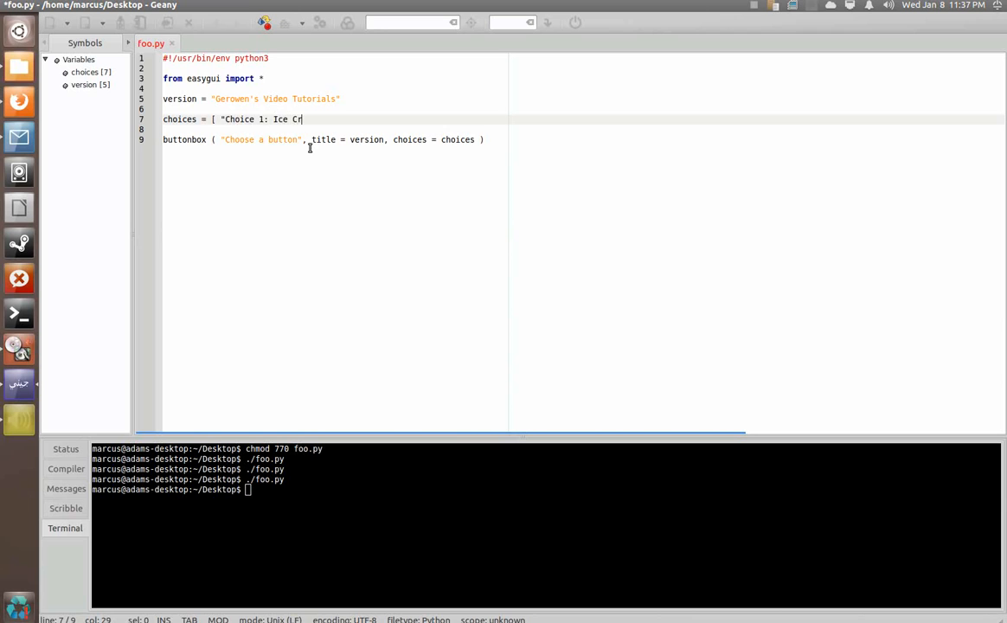
type("eam\",")
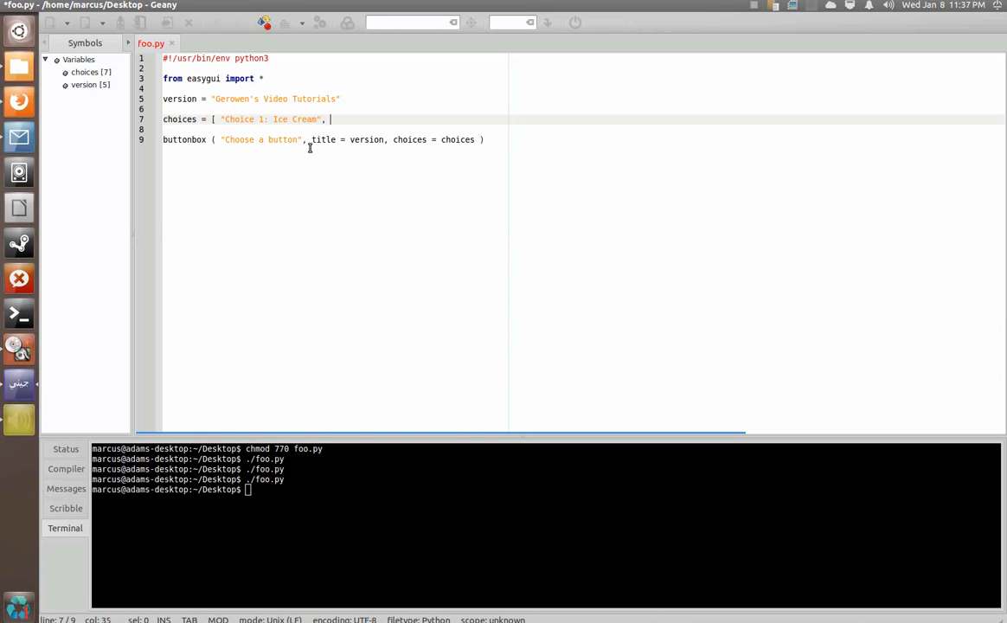
Add "Choice 2: Soda Pop" and "Choice 3: Pizza" to the choices list.
type("\"Choice 2: Soda Pop")
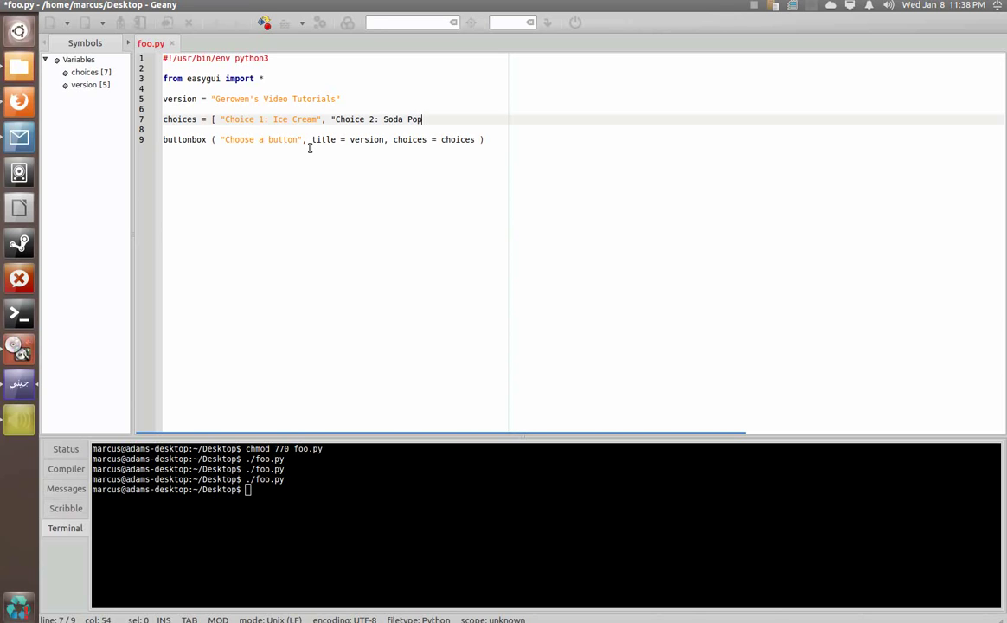
type("\", \"")
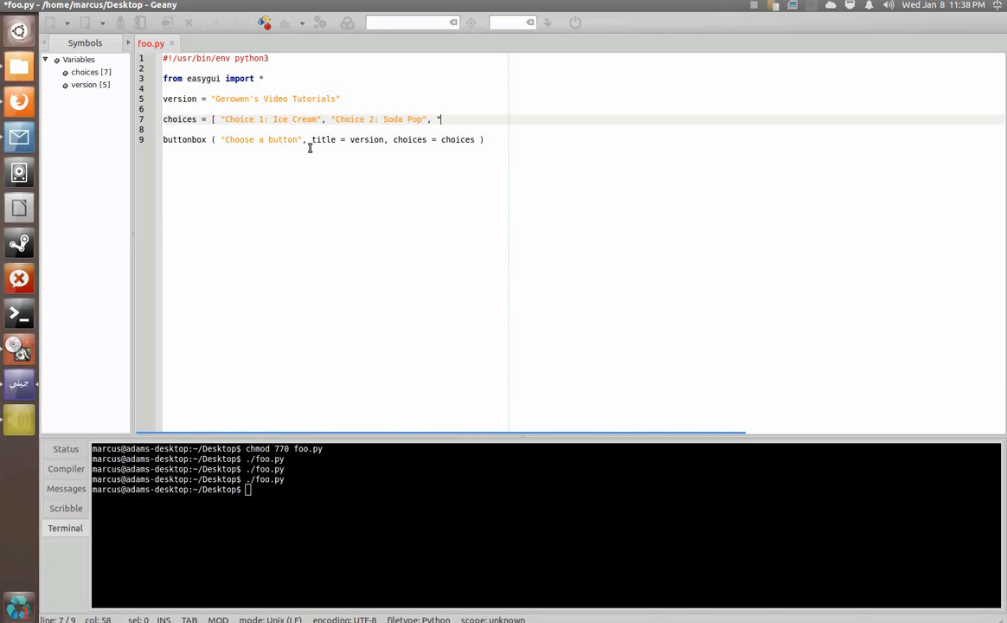
type("Choice 3: Pizza\"")
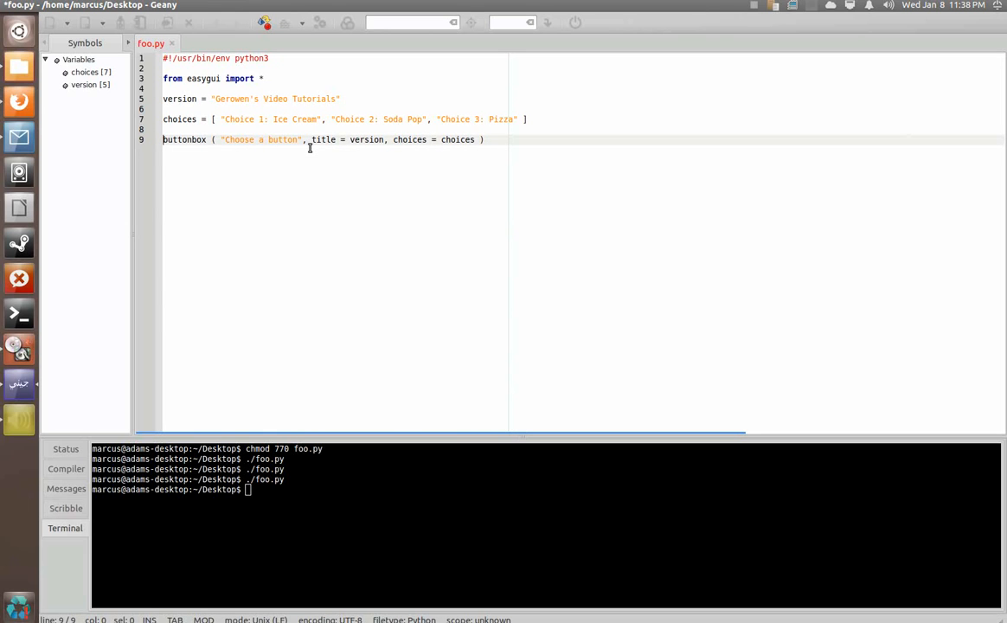
Assign the buttonbox result to button and begin msgbox(msg = button, title = versi.
type("button =")
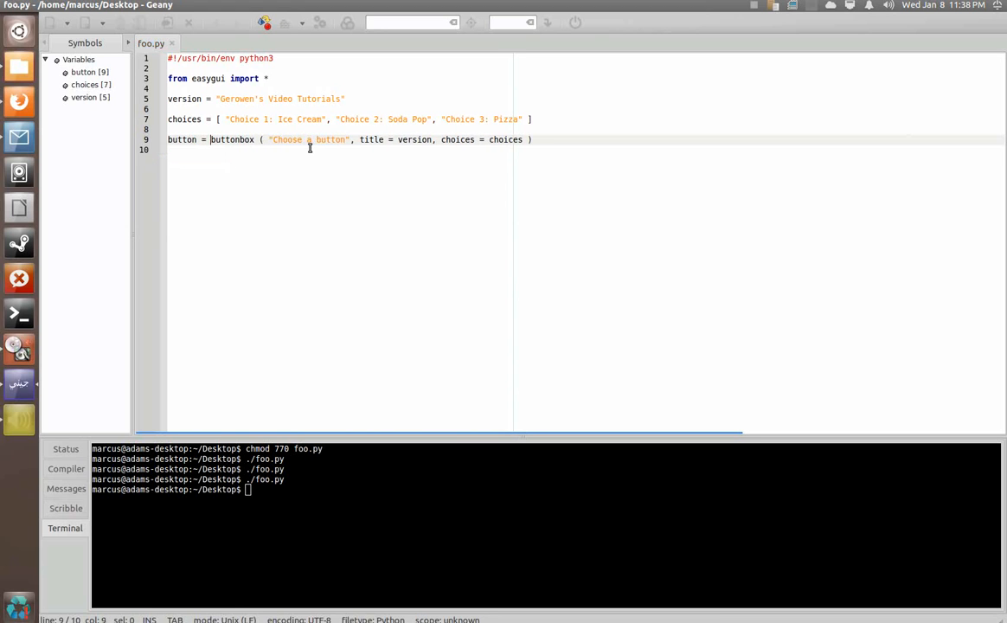
key("Return")
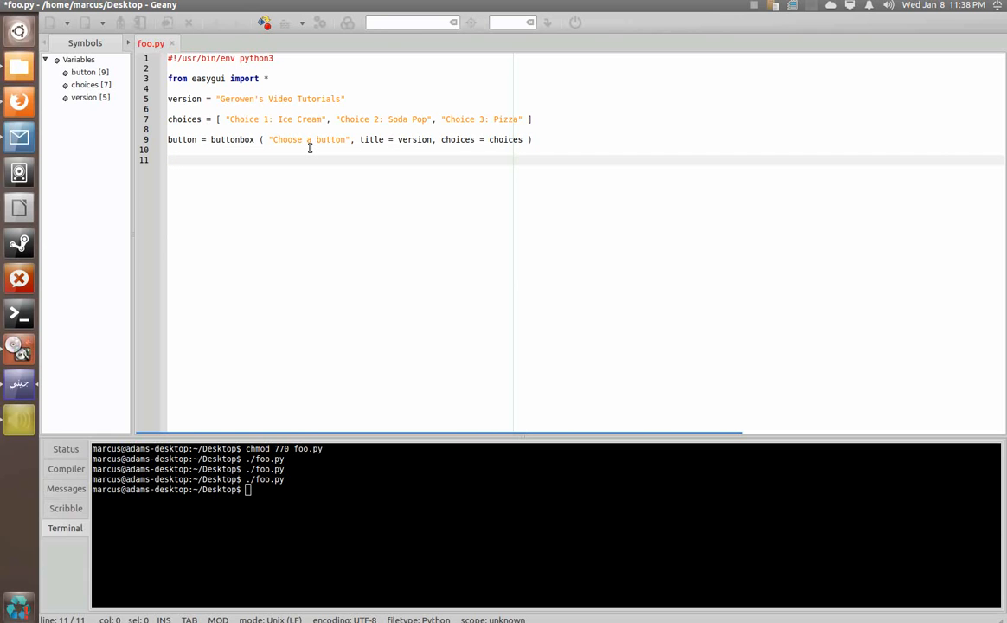
type("msgbox ( msg =")
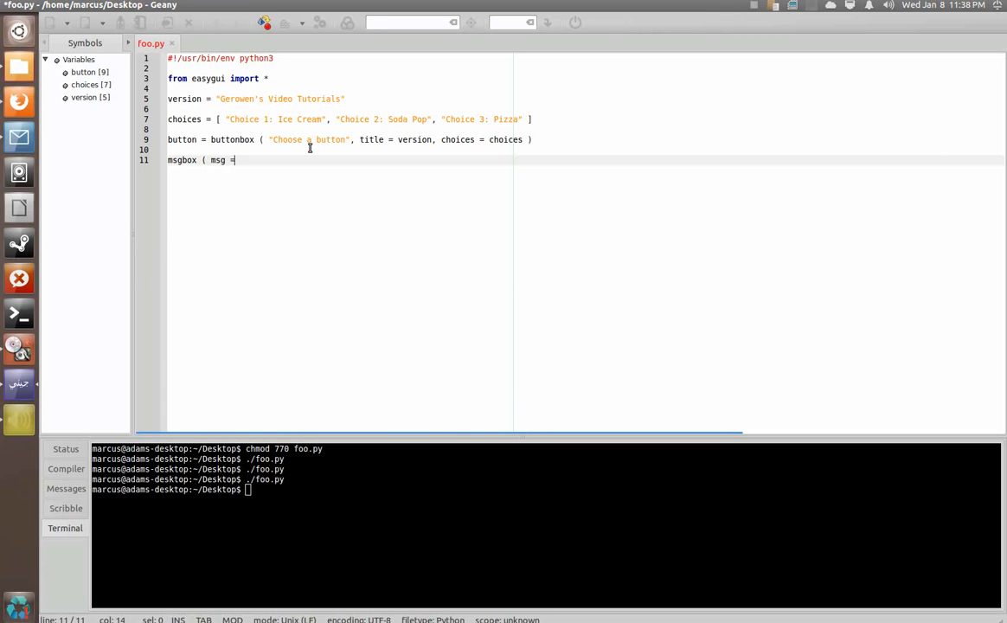
type("button,")
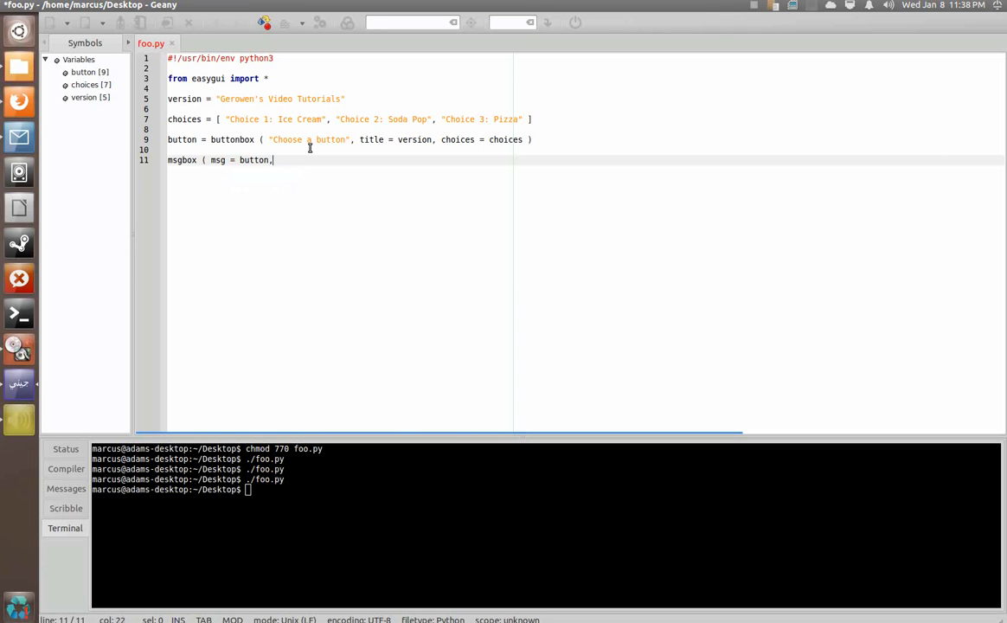
type("title = versi")
left_click(545, 490)
type("./foo.py")
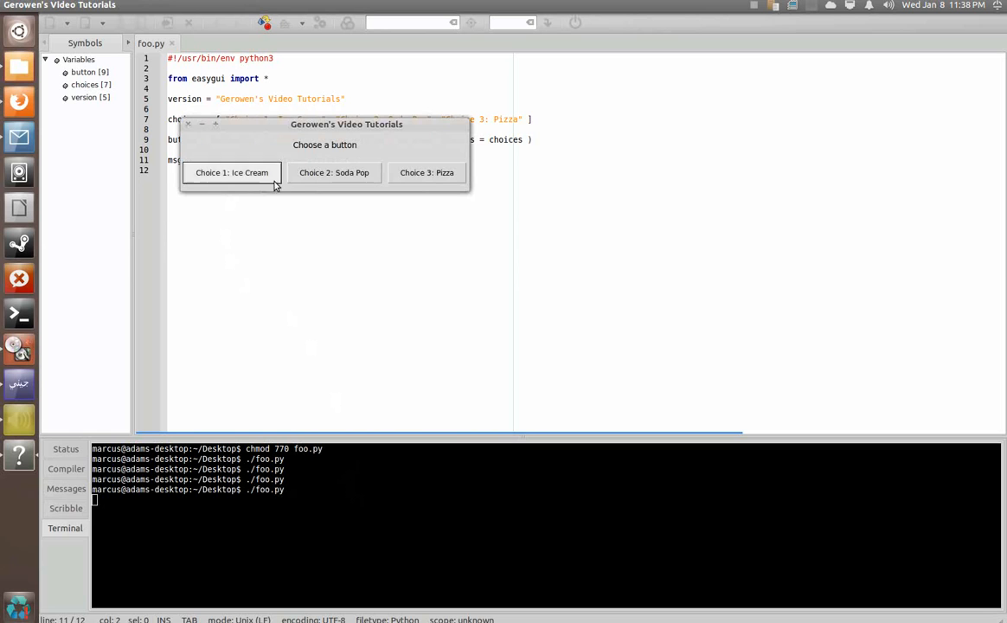
Pick 'Choice 2: Soda Pop' in the running script and dismiss the echoing message box.
left_click(334, 173)
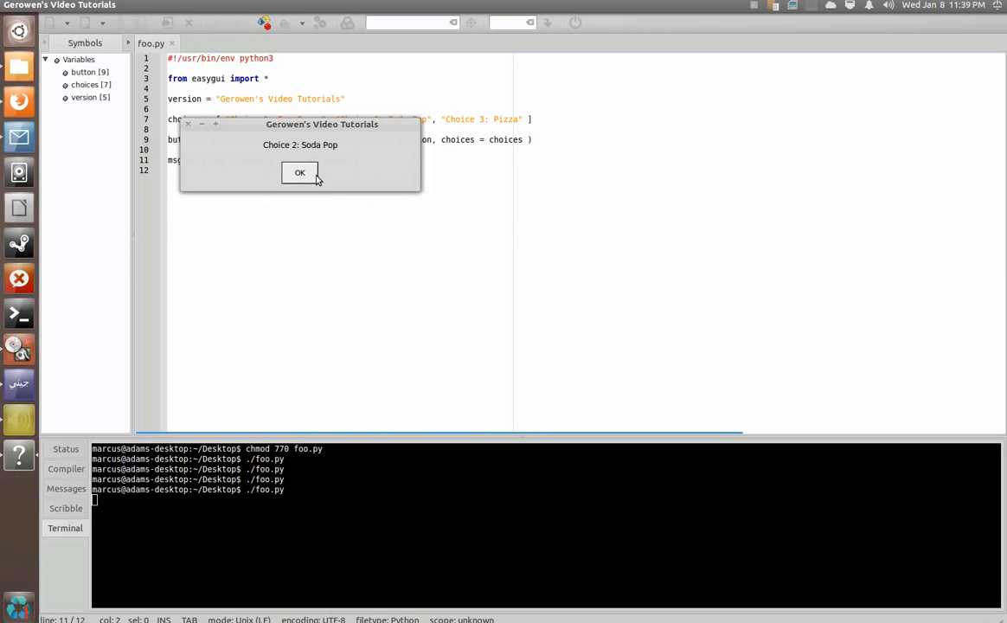
mouse_move(317, 165)
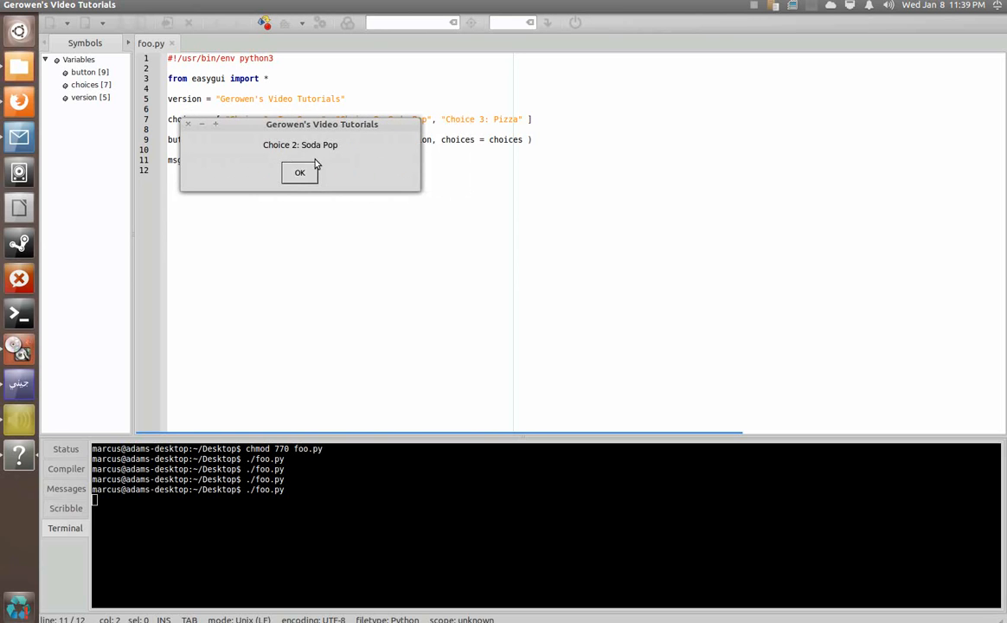
left_click(300, 173)
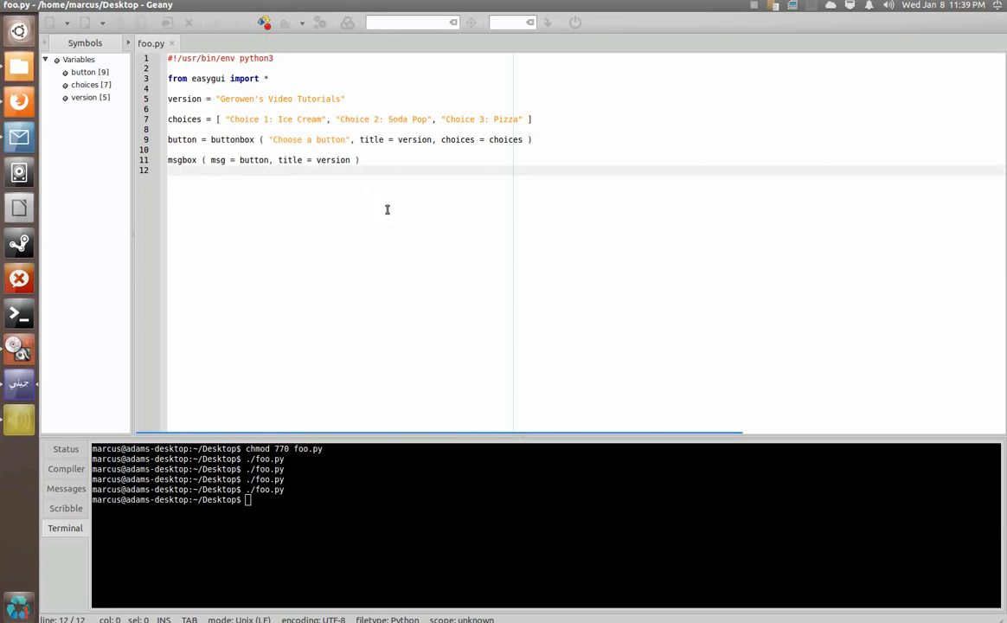
mouse_move(328, 145)
type("i")
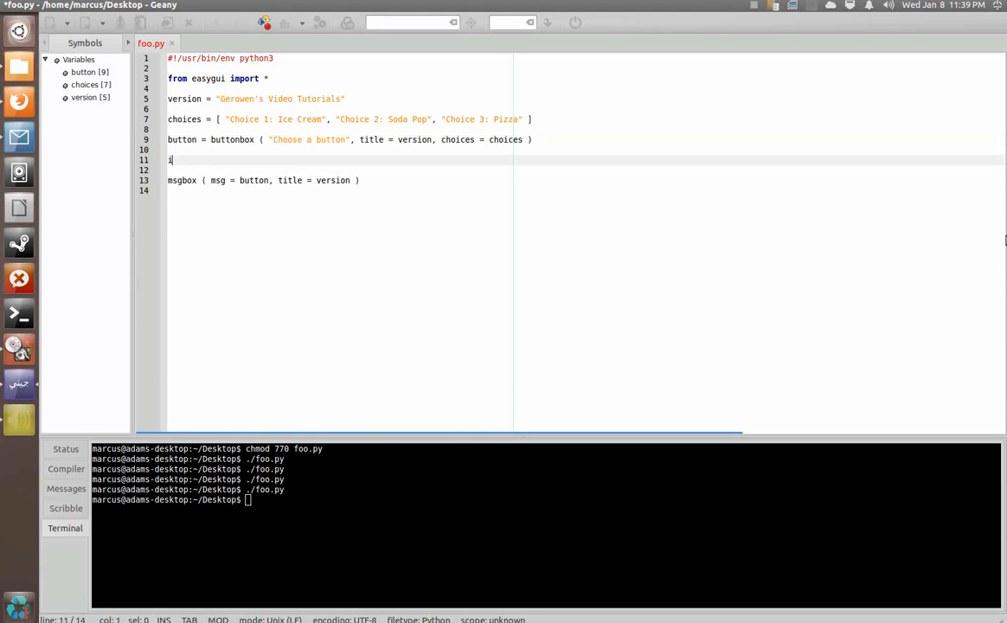
Start an if line testing button == a half-typed "Choice 1" string, then erase it.
type("f button")
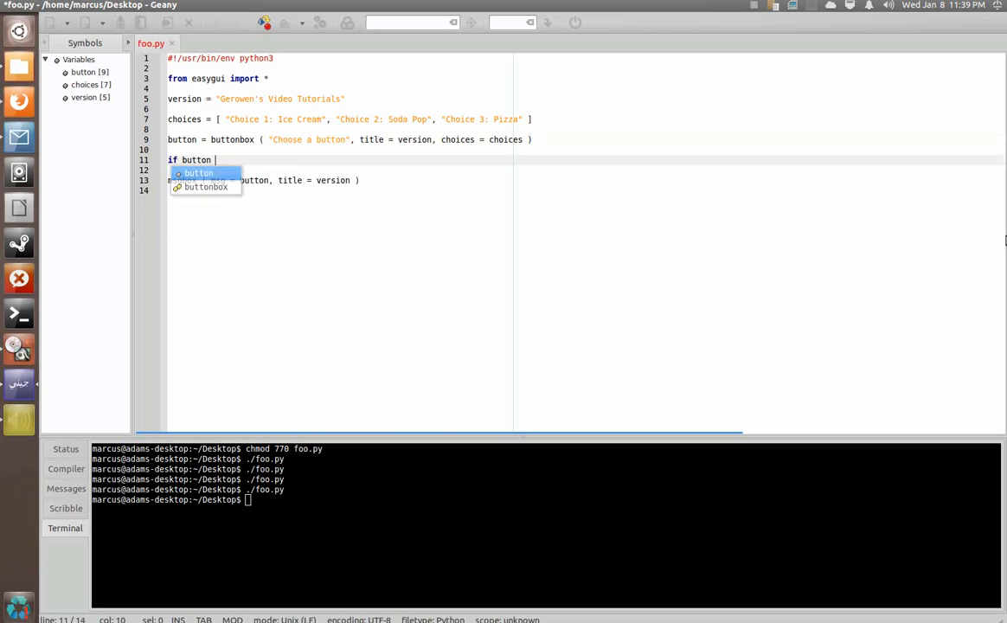
type("==")
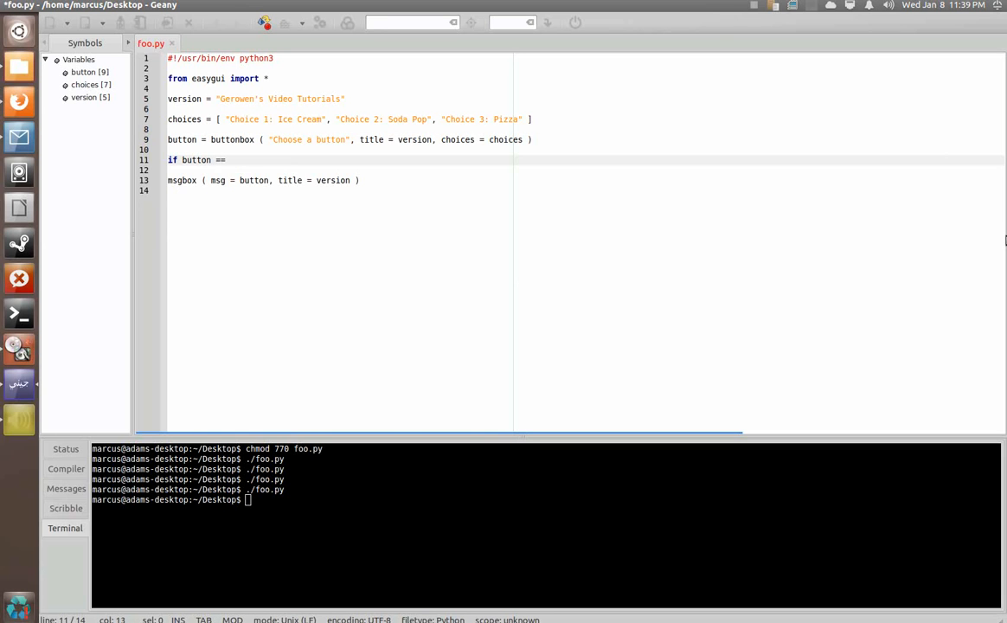
type("\"Ch")
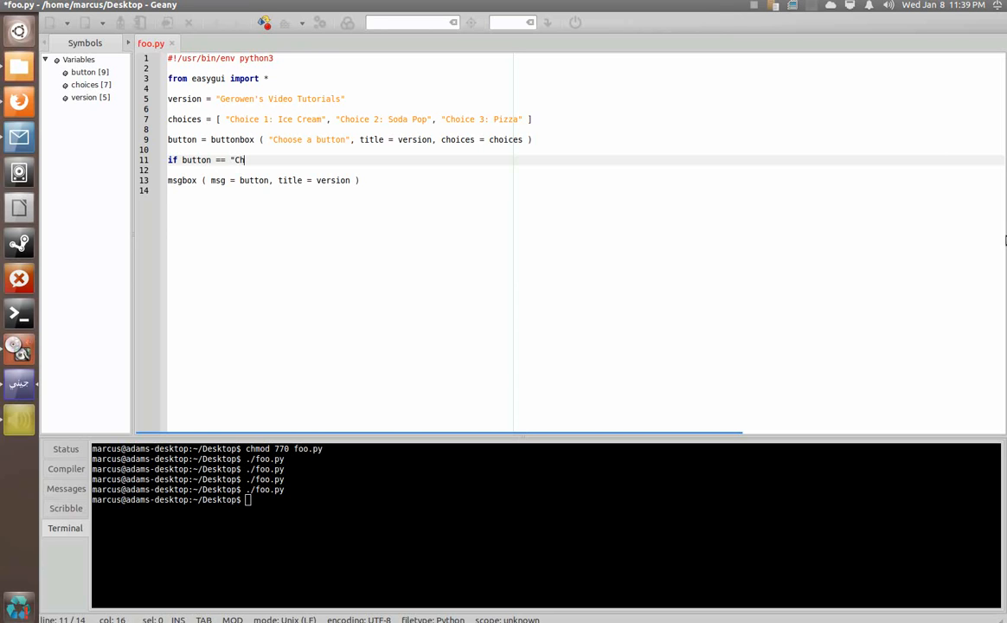
type("oice 1: I")
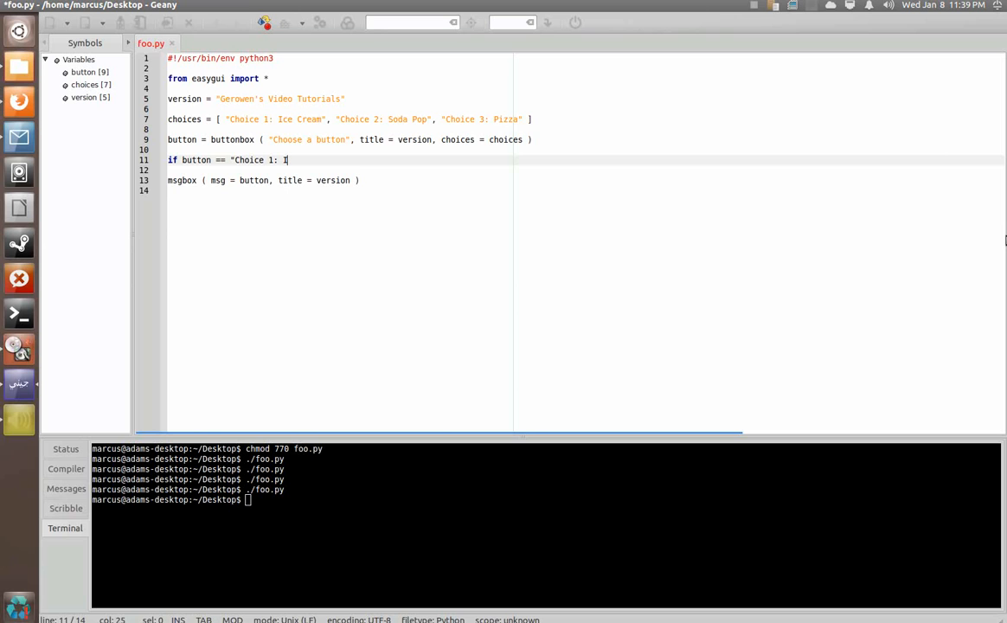
key("BackSpace")
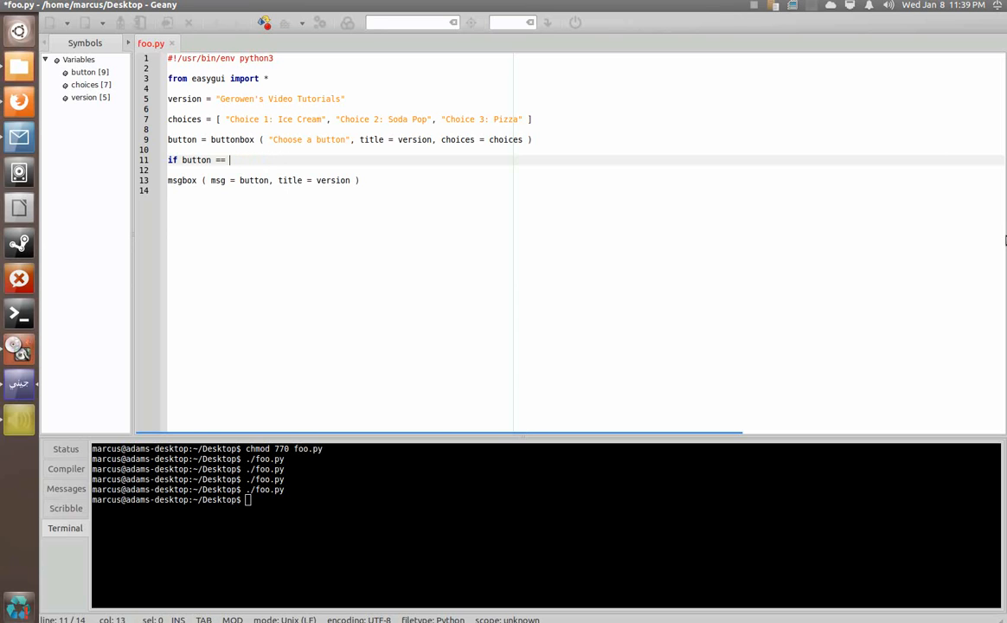
Finish the condition as if button == choices[0].
left_click(227, 118)
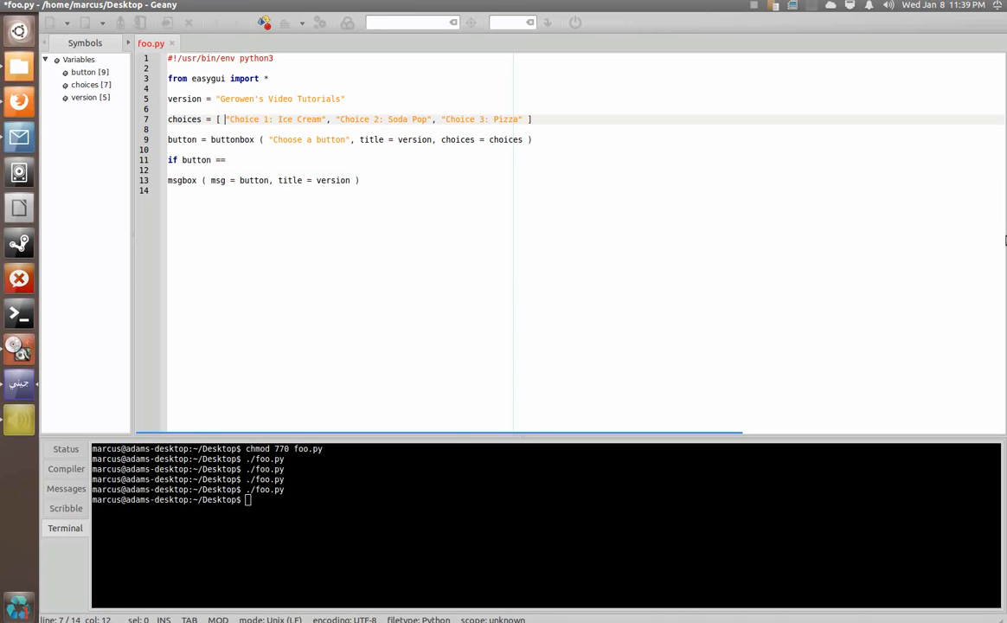
left_click(228, 159)
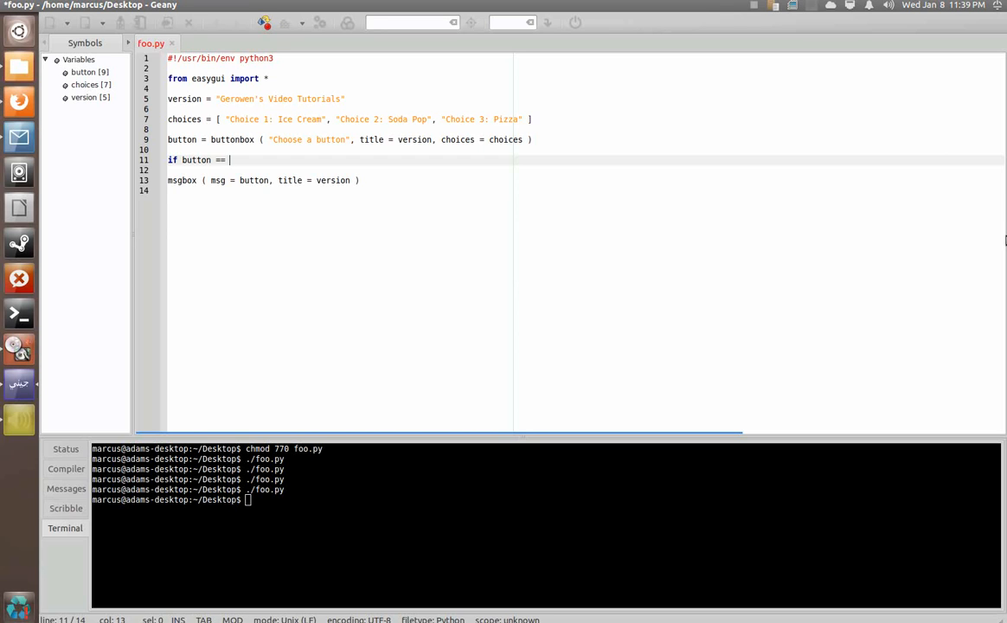
type("cho")
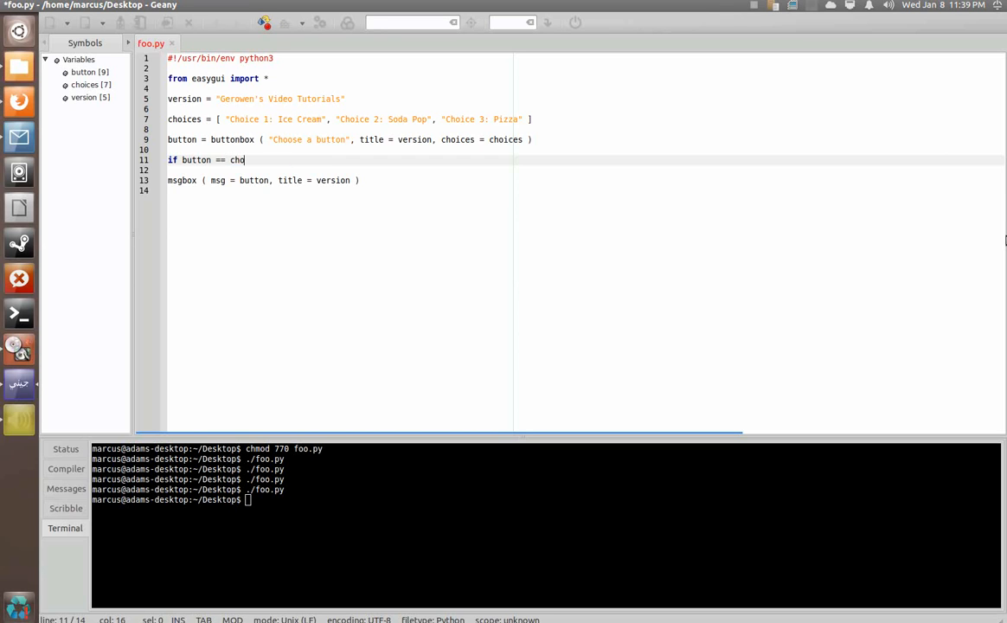
type("ices[0")
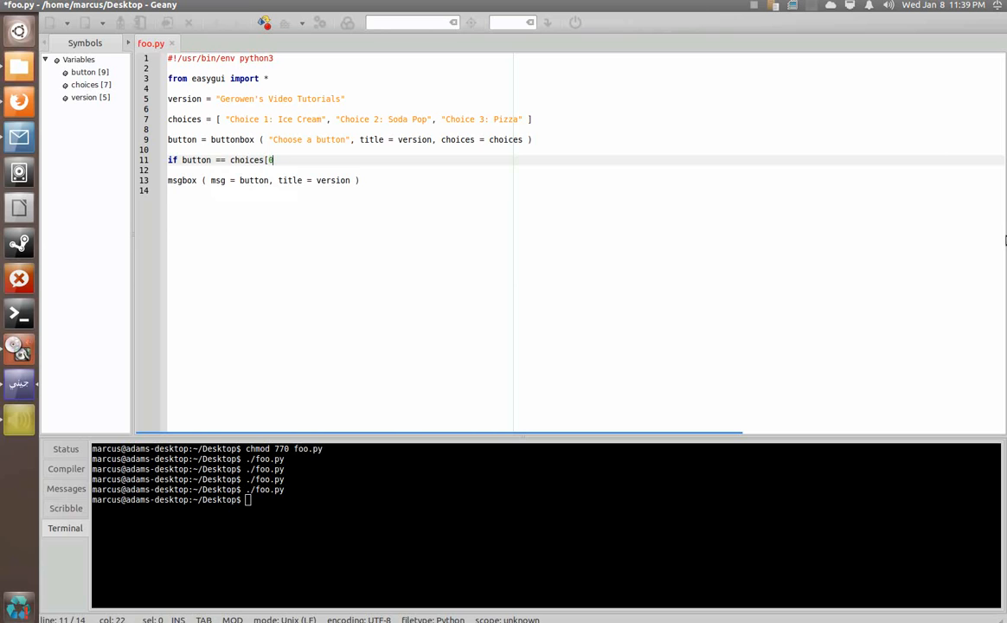
type("]")
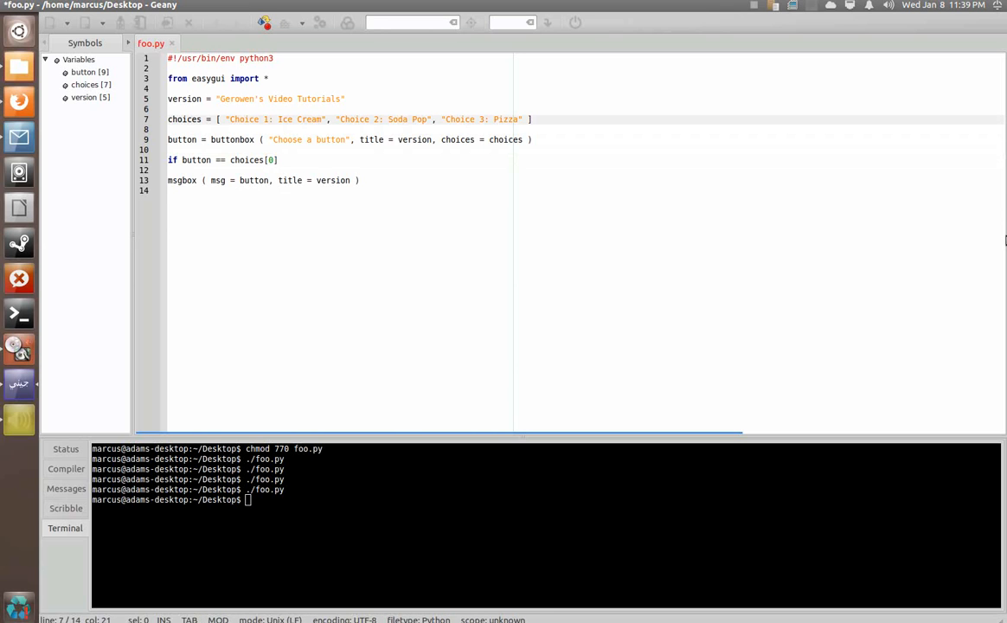
left_click(240, 118)
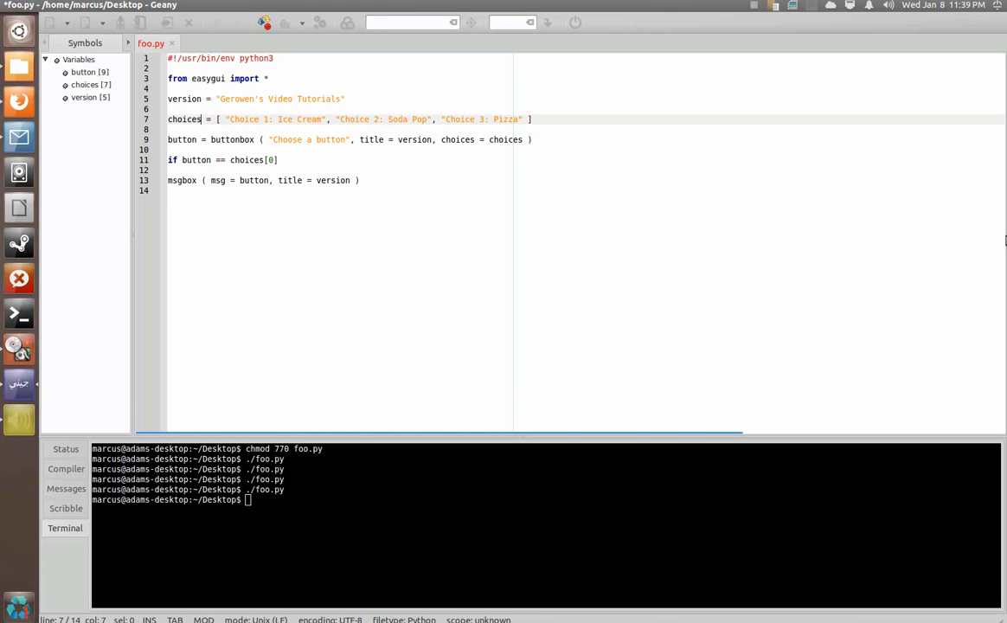
Rename choices to options in the list definition, the buttonbox argument and the if condition.
key("BackSpace")
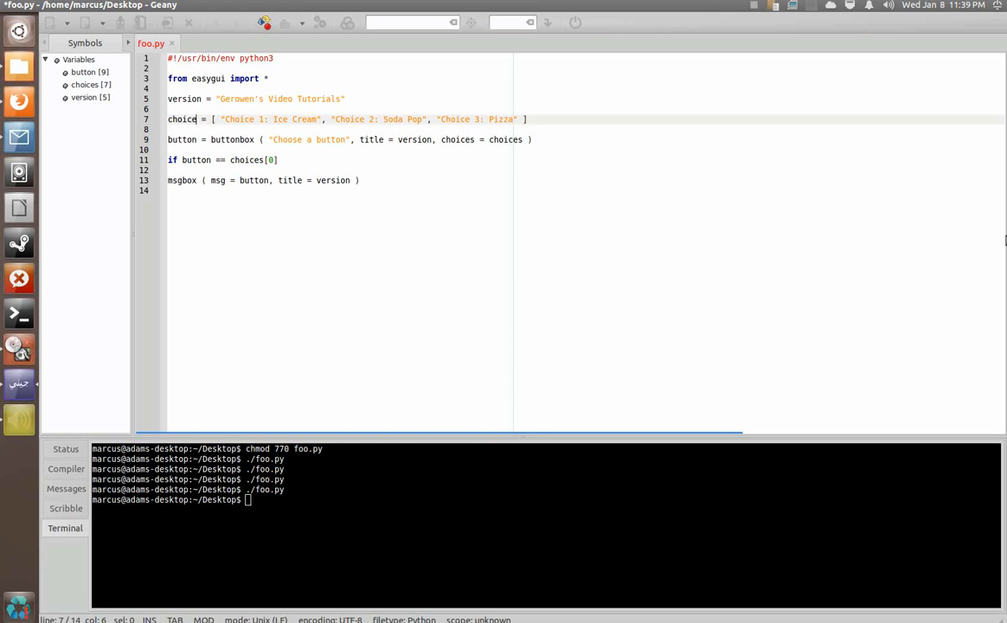
type("options")
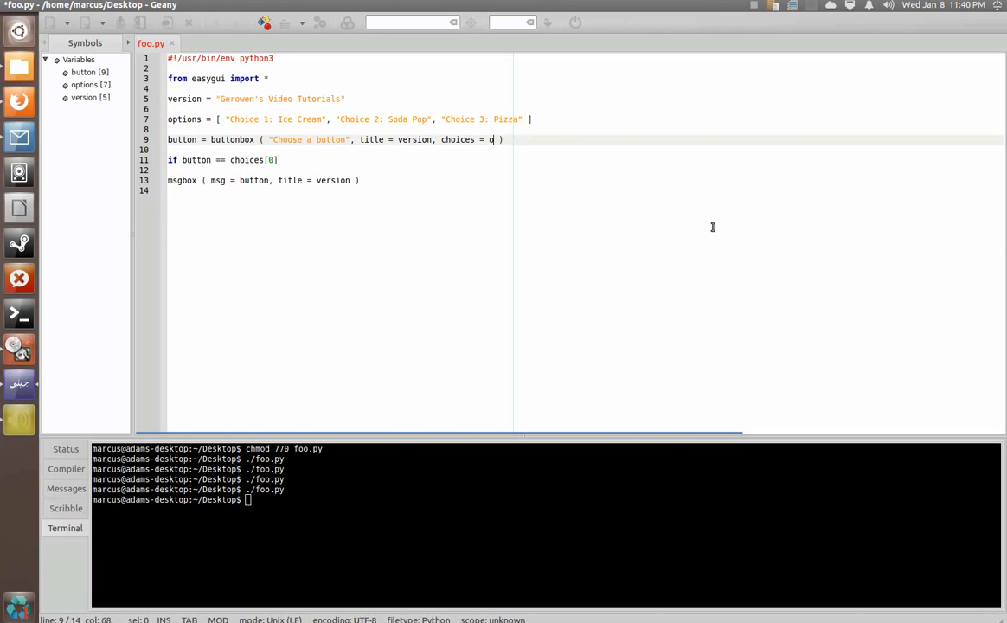
type("ptions")
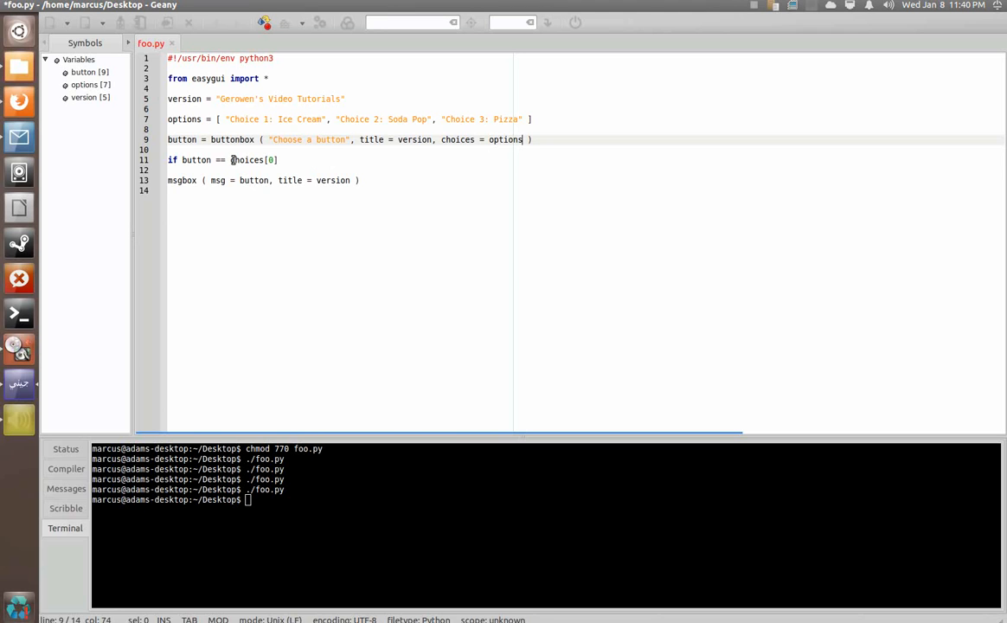
double_click(246, 159)
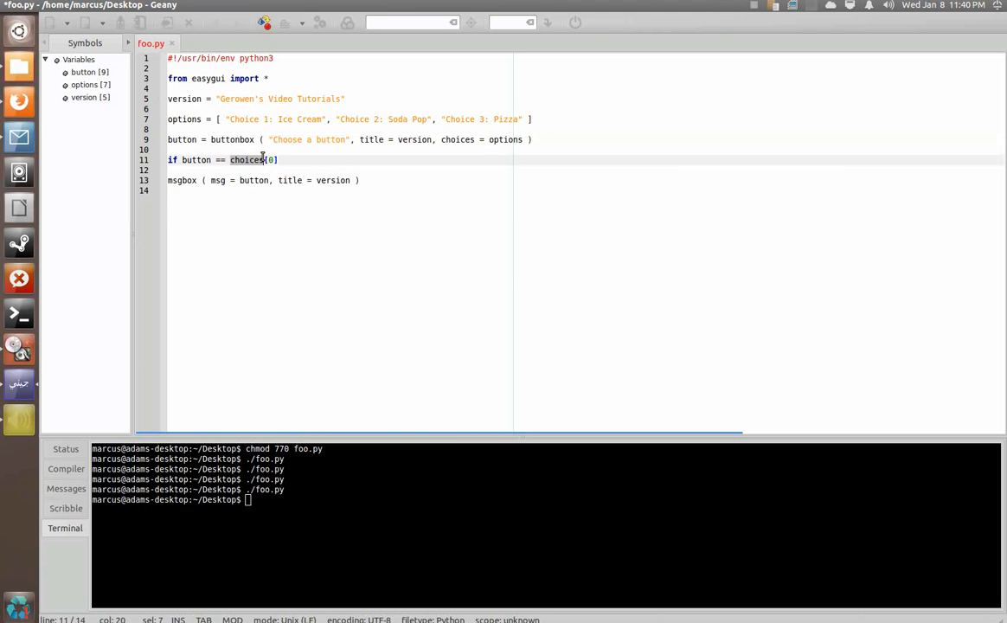
type("option")
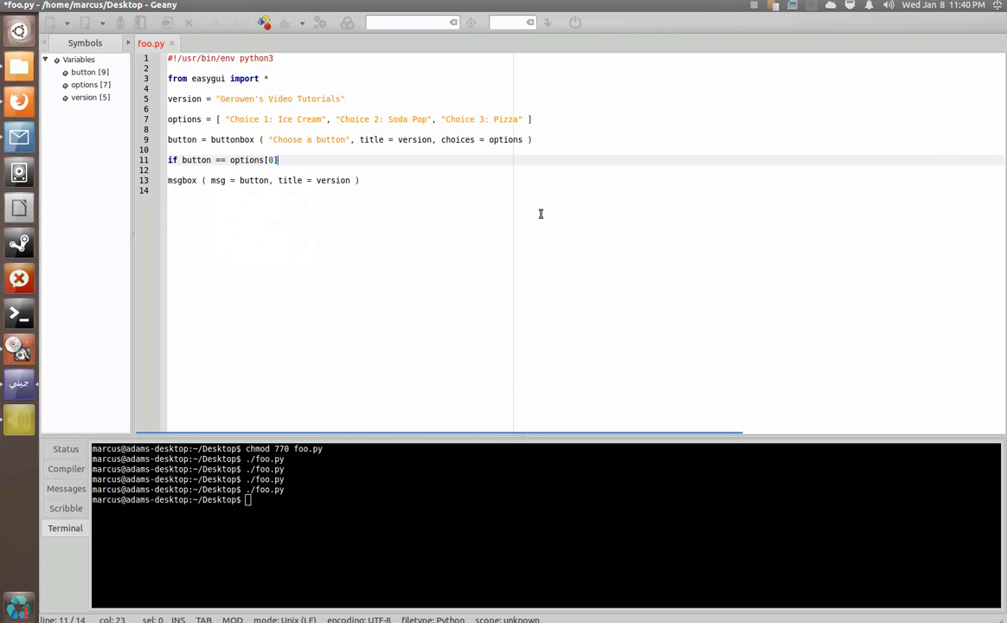
End the if with a colon and set button = "You chose ice cream" in its body.
type(":")
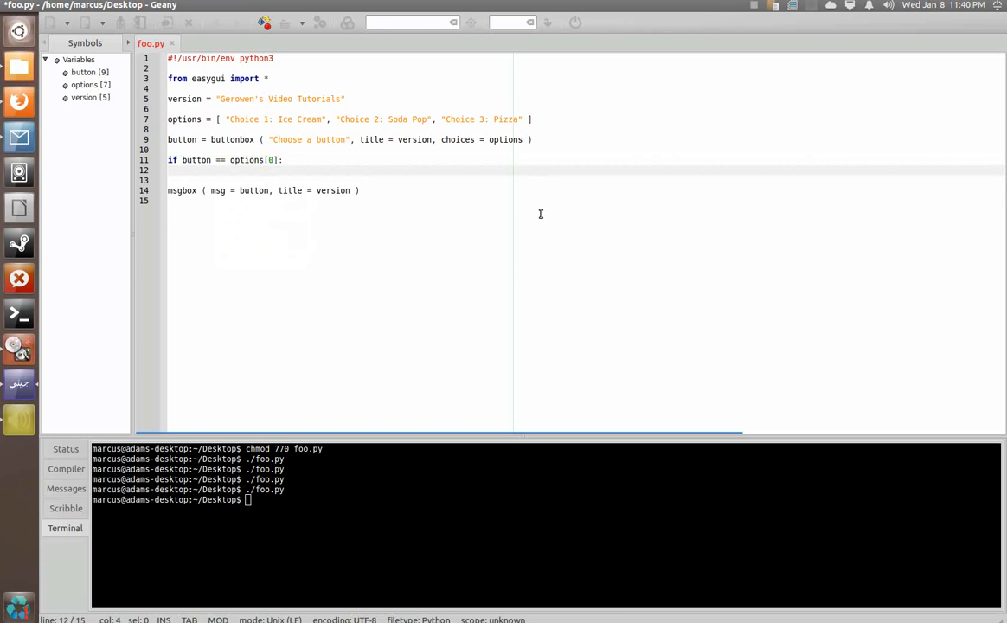
type("button =")
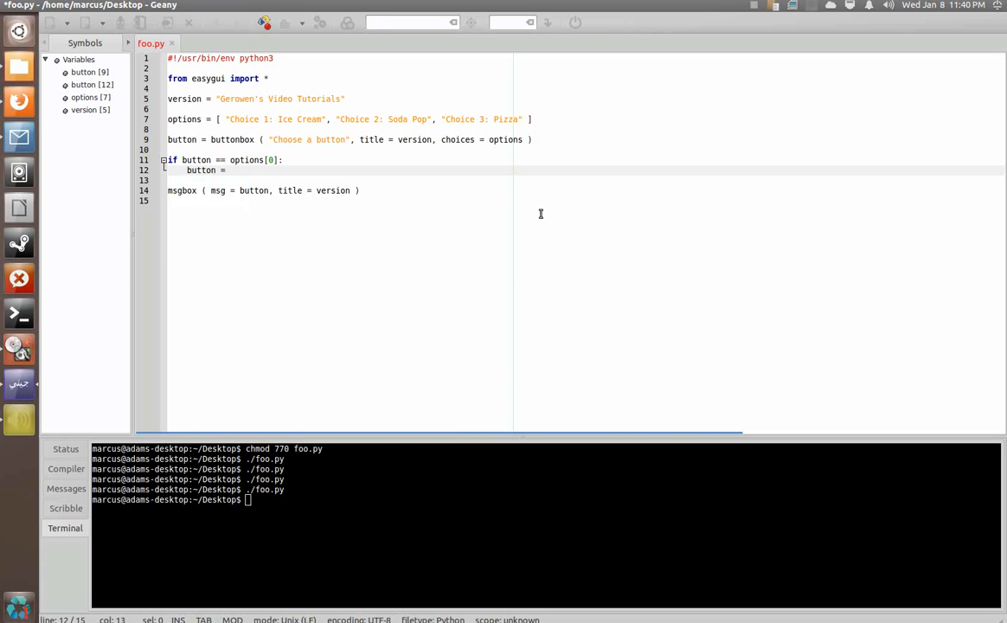
type("\"You chose \"")
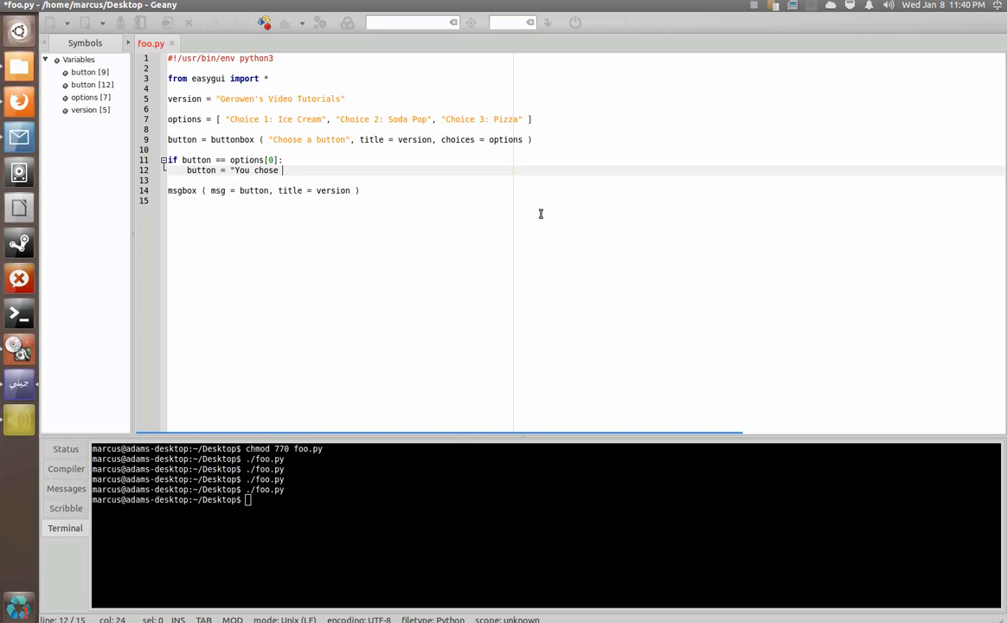
type("ice crea")
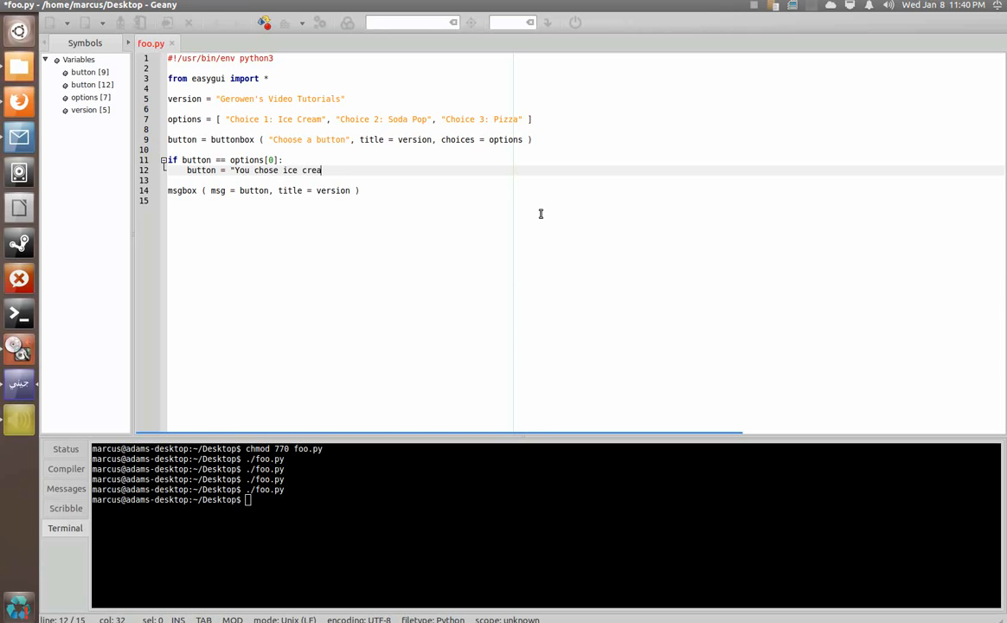
type("m\"")
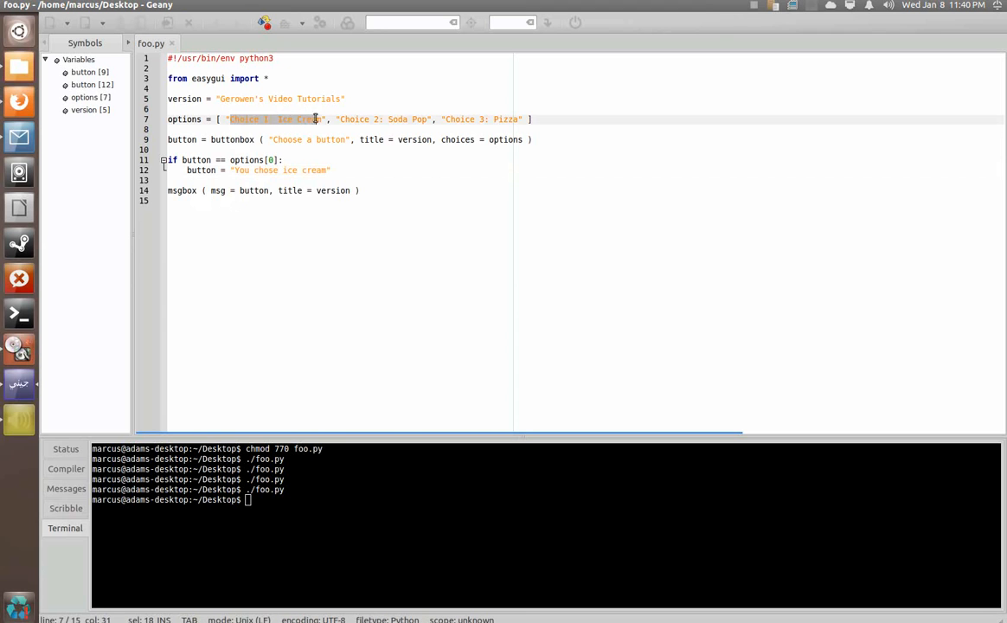
Choose Ice Cream in the running script and dismiss the "You chose ice cream" message.
left_click(345, 117)
type("./foo.py")
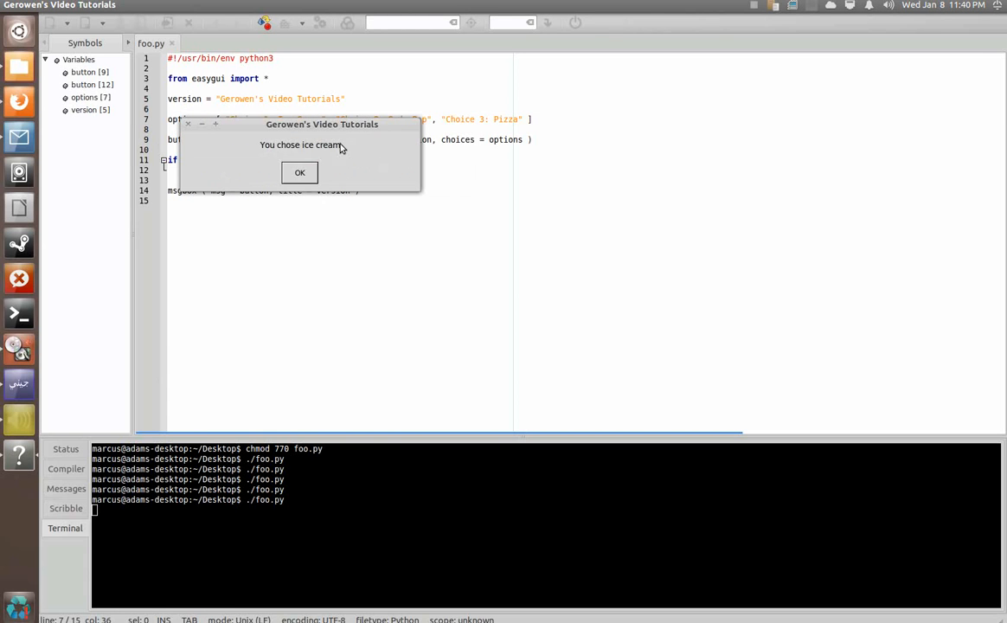
left_click(300, 174)
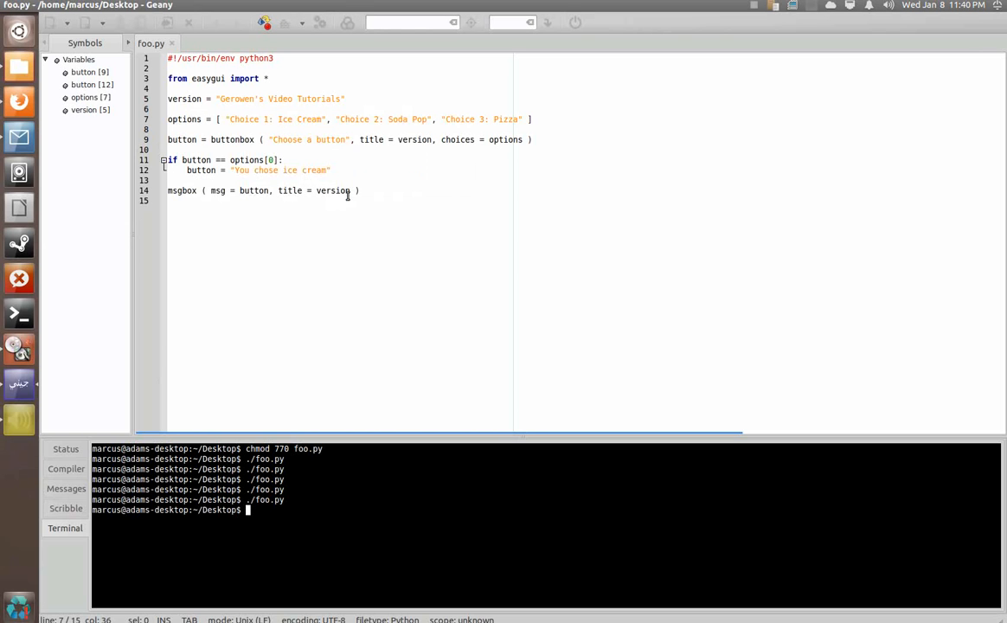
mouse_move(325, 202)
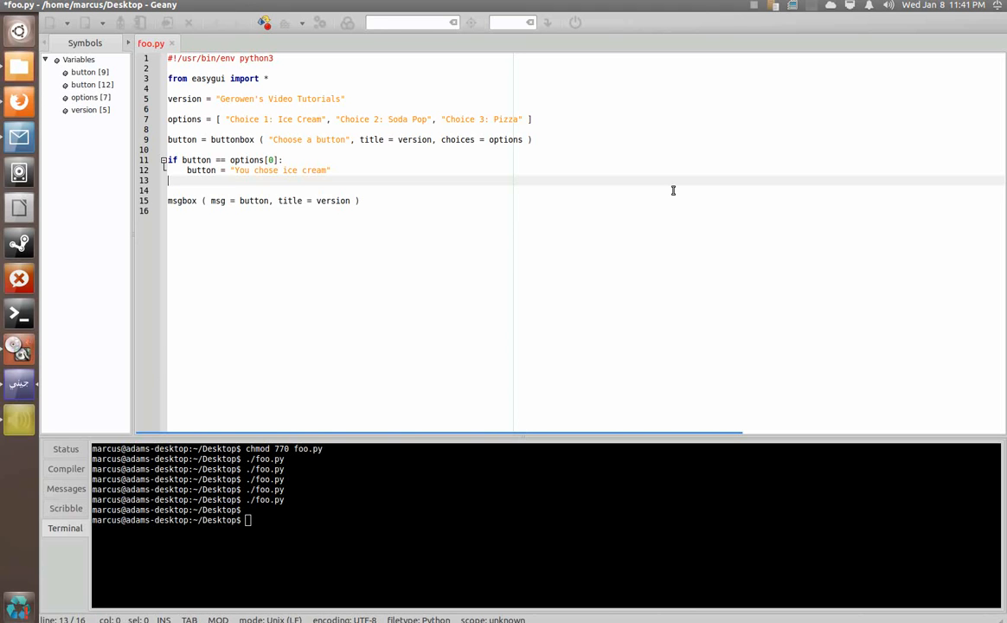
Add an elif for options[1] setting a "You chose" soda pop message.
type("elif button ==")
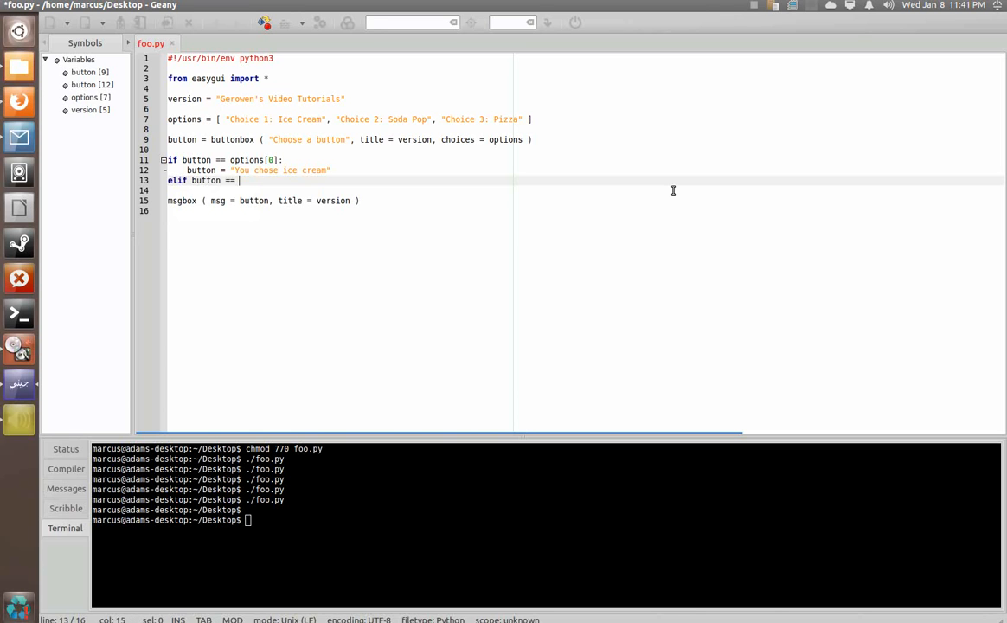
type("options")
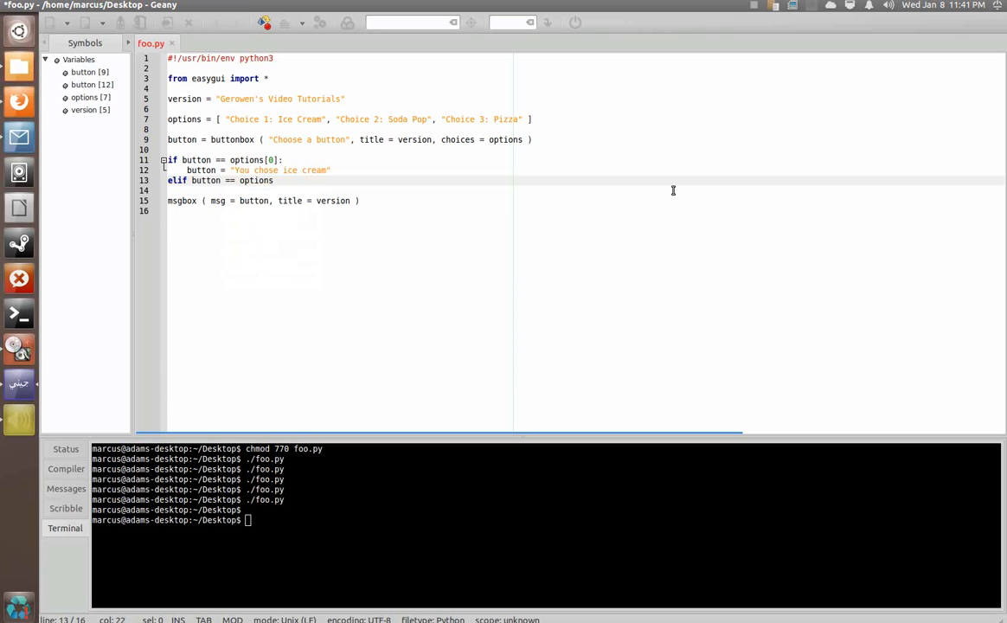
type("[1]:")
type("button")
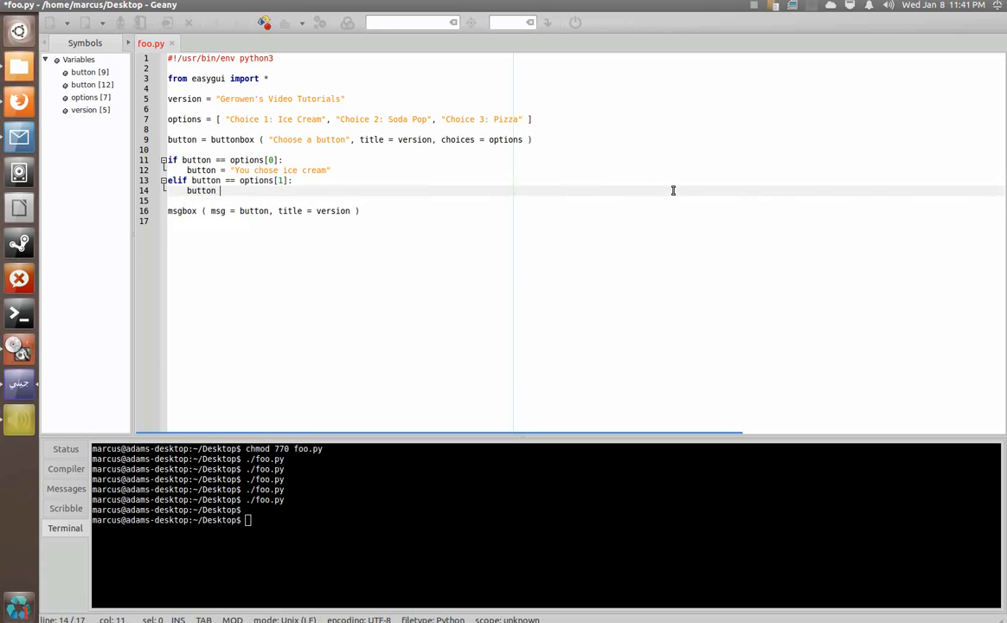
type("\"You chose soda pop")
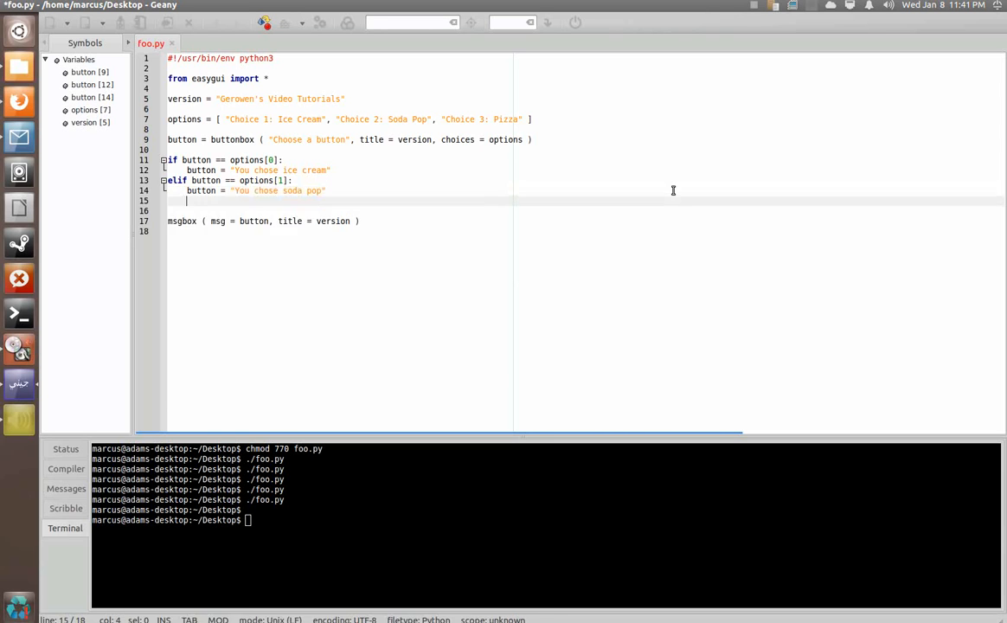
Add an elif for options[2] setting button to a pizza message.
type("elif button")
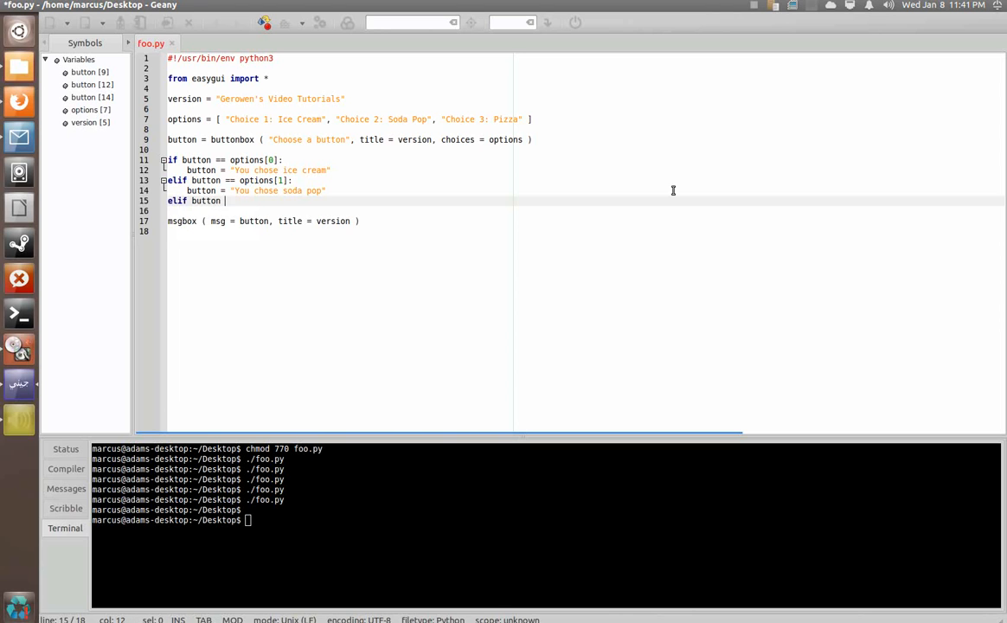
type("==")
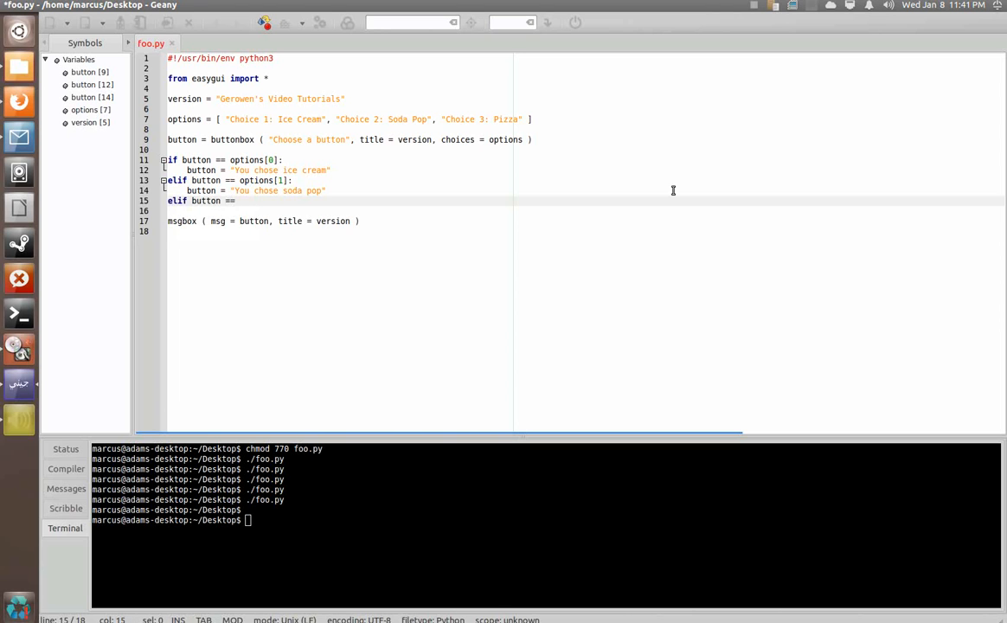
type("options")
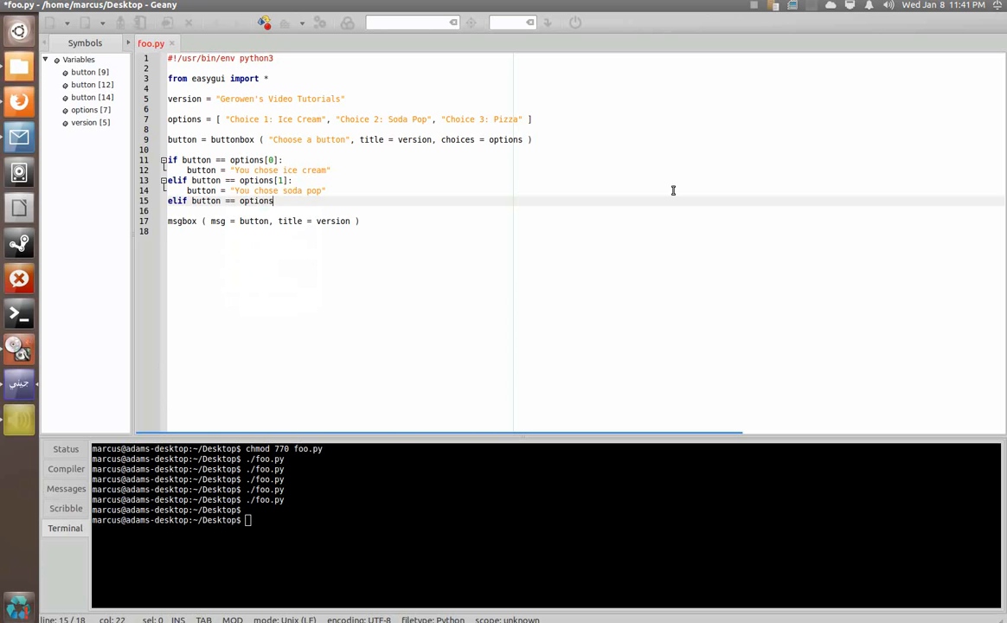
type("[2]:")
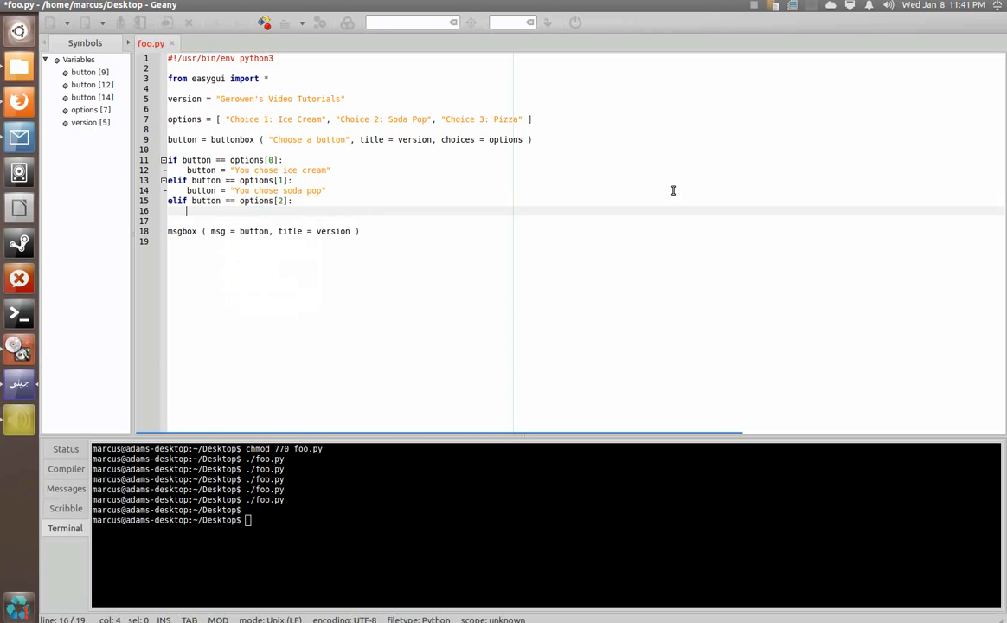
type("button = \"You chose P")
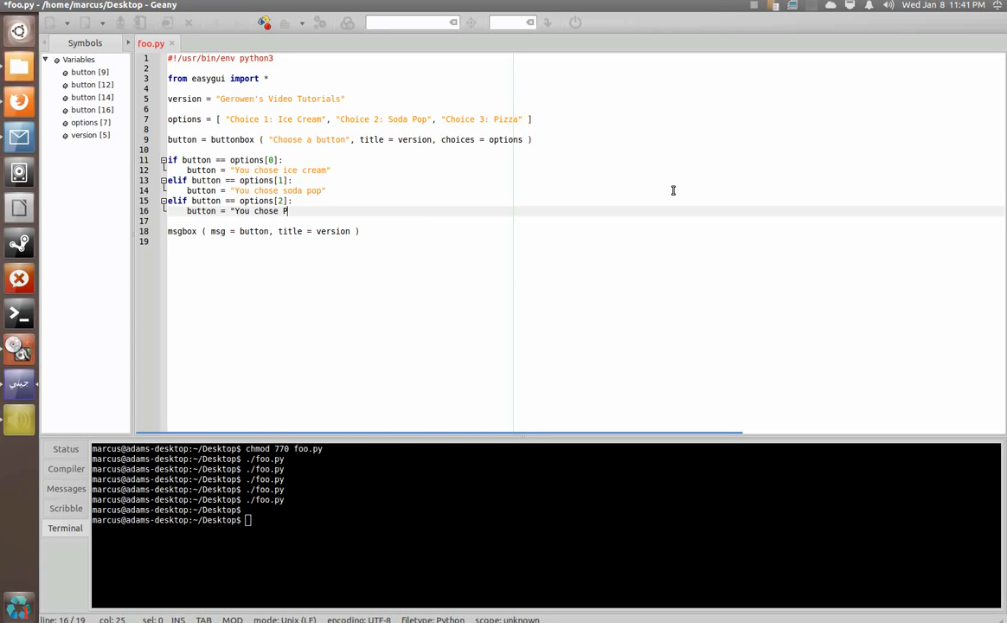
type("izza\"")
left_click(585, 220)
type("else:")
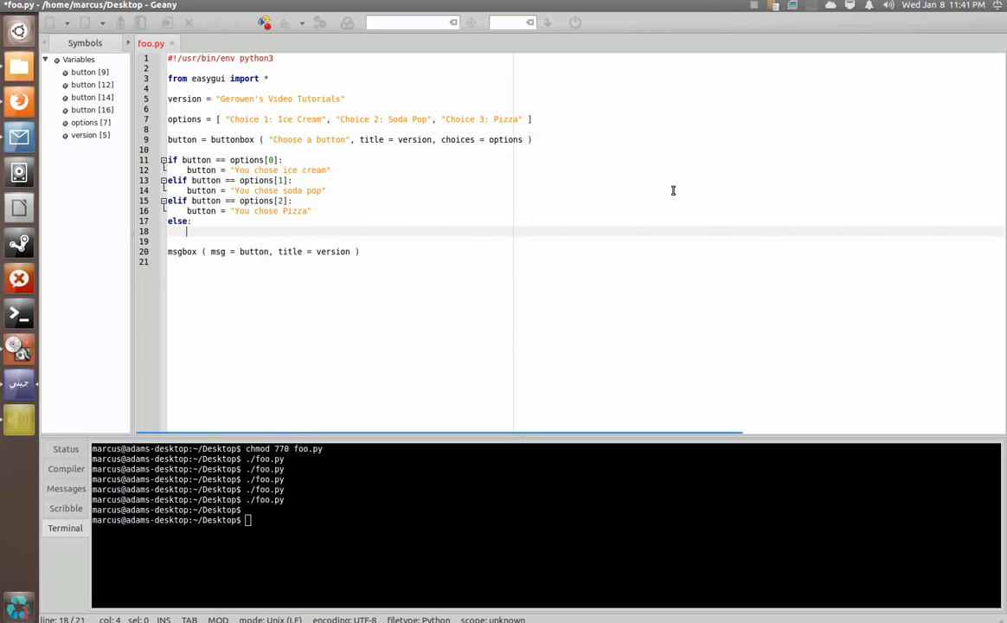
Set button = "You didn't choose anything" in the else branch.
type("button =")
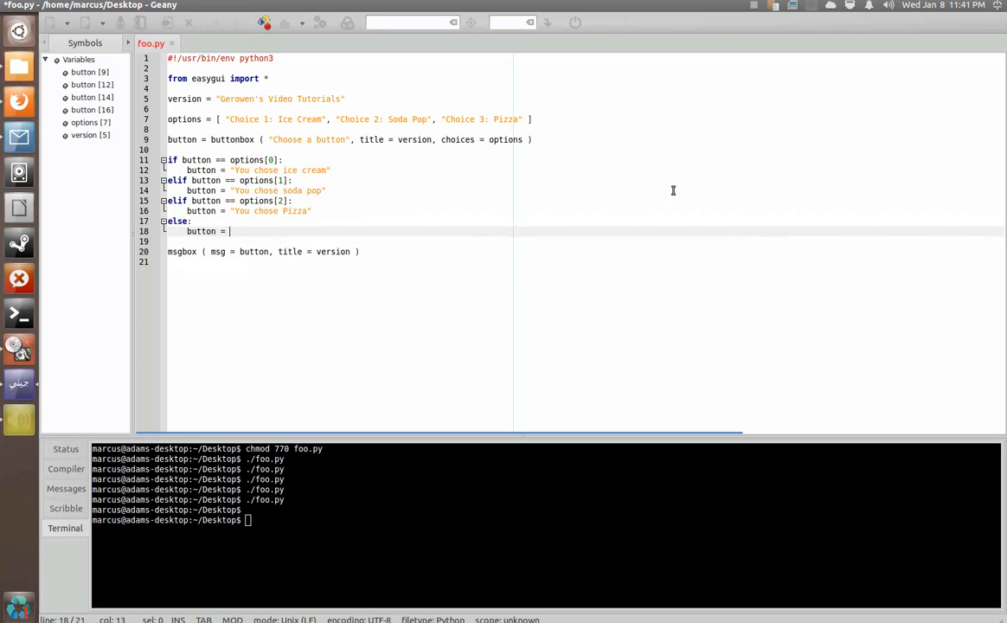
type("\"You didn't choose a")
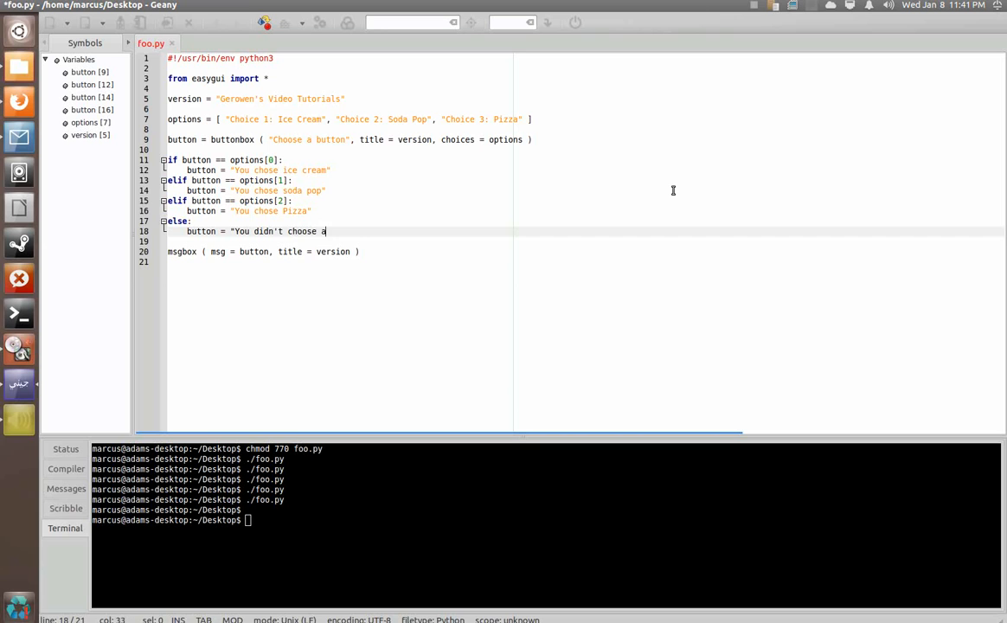
type("nything")
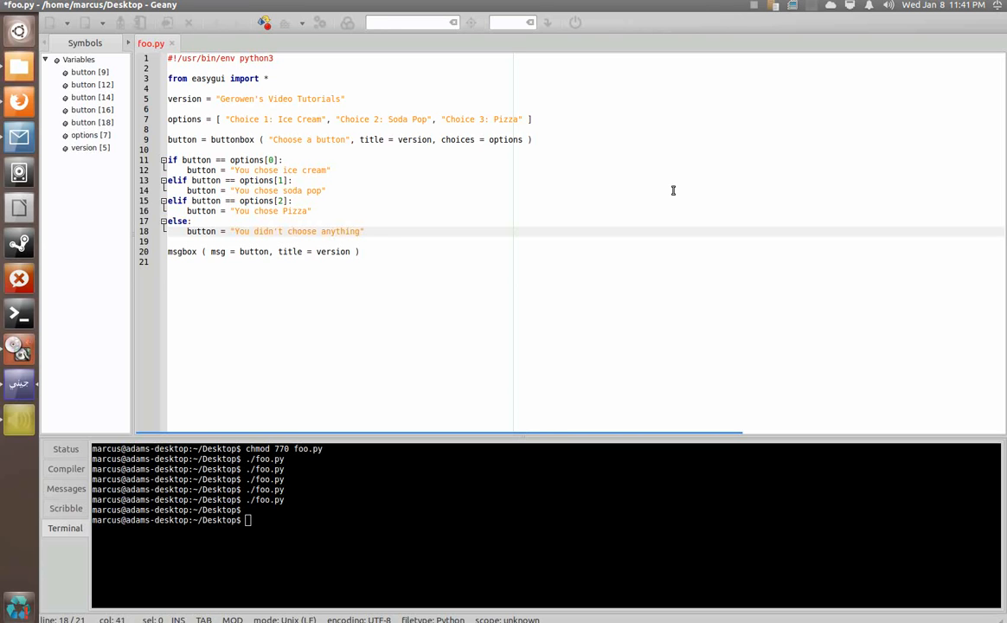
Run ./foo.py twice from the terminal, choosing Ice Cream then Pizza.
type("./foo.py")
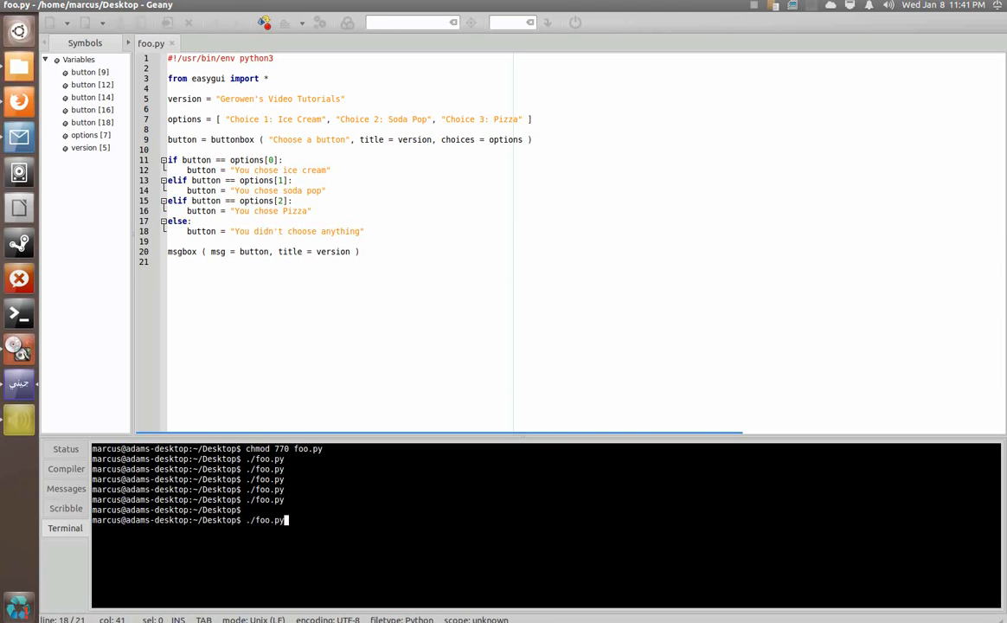
key("Return")
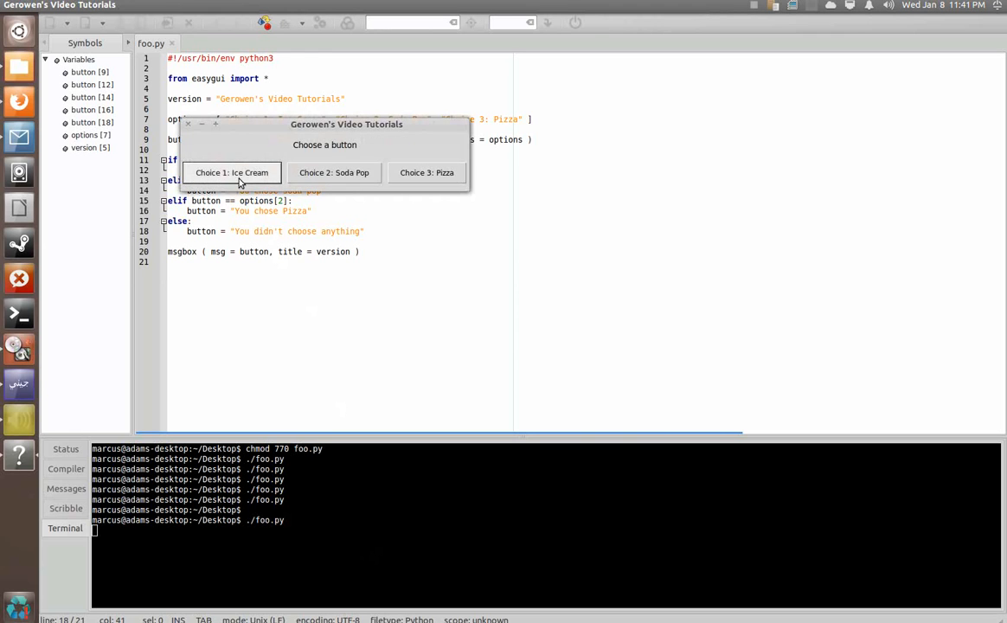
left_click(232, 173)
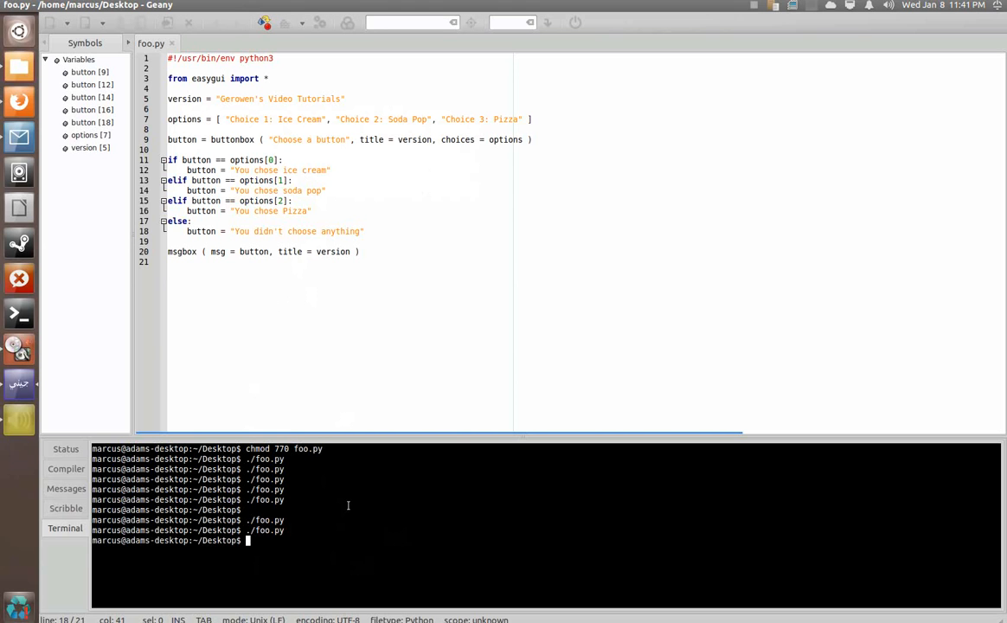
key("Return")
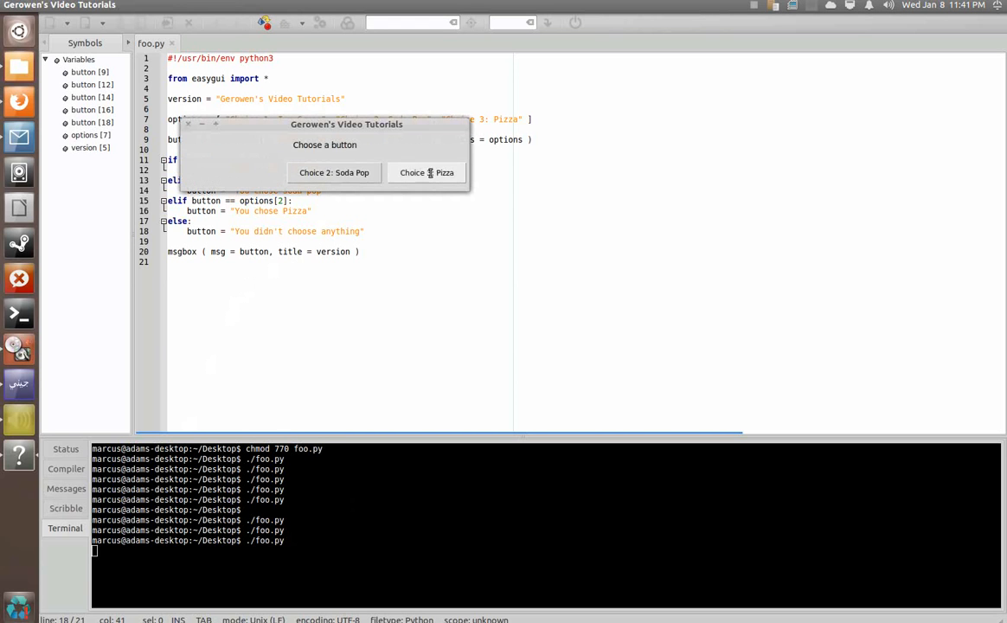
left_click(426, 173)
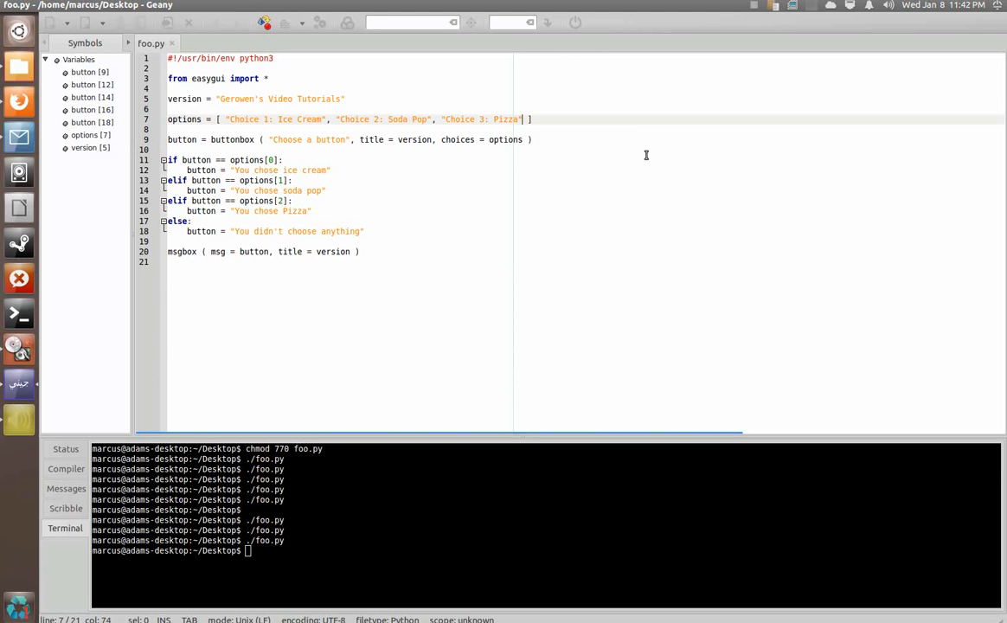
Add "Cancel" to the options list and confirm choosing it shows "You didn't choose anything".
type(", \"Cancel")
left_click(546, 551)
type("./foo.py")
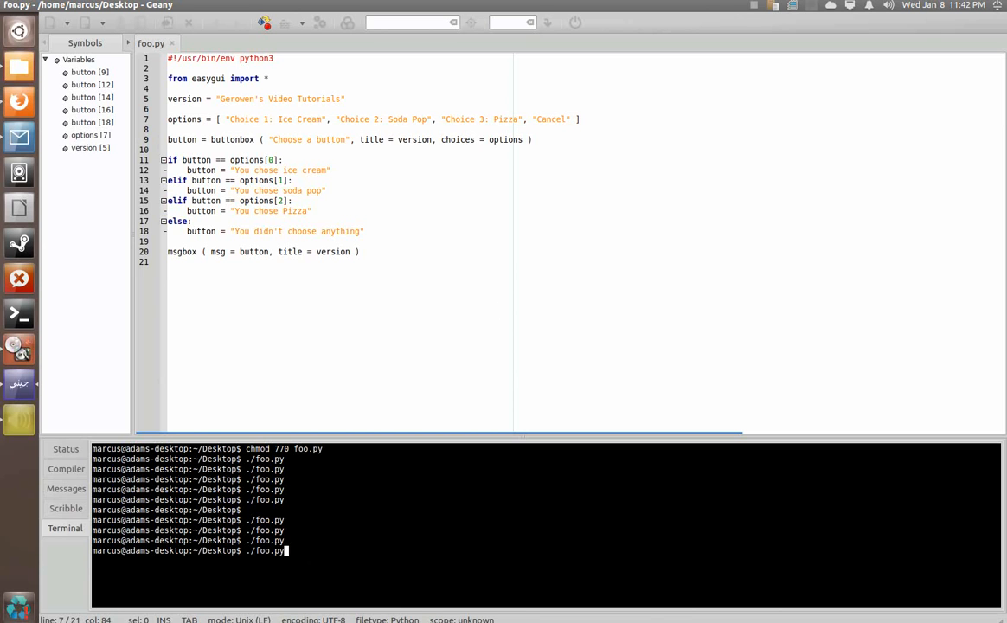
key("Return")
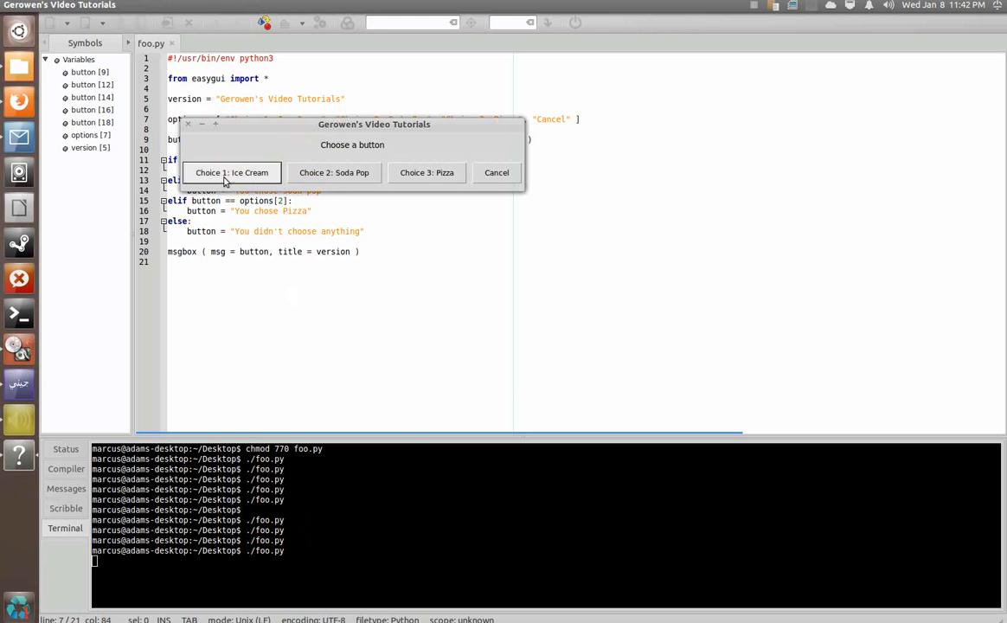
mouse_move(492, 173)
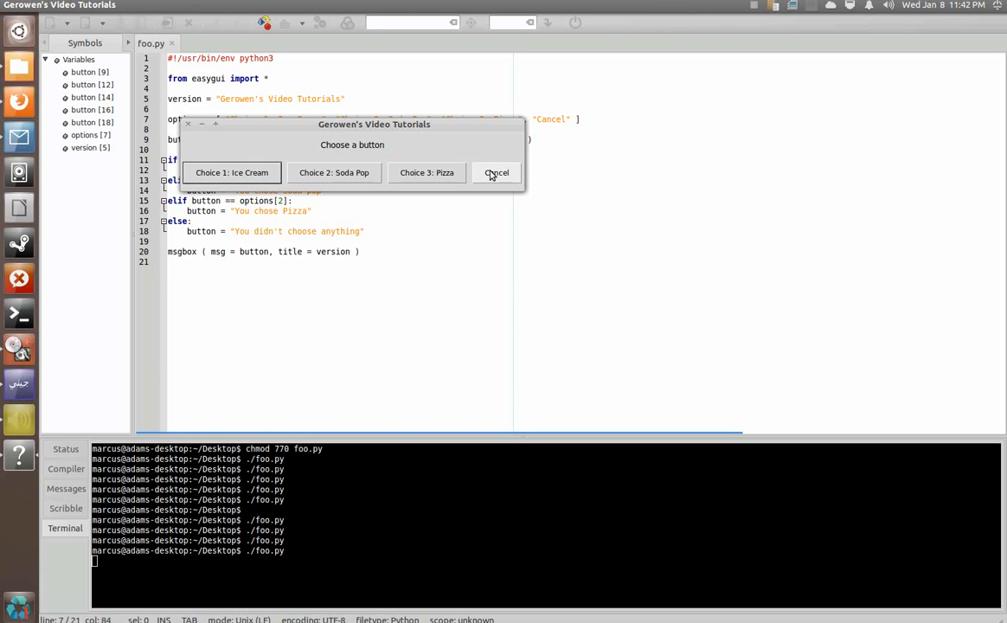
left_click(497, 173)
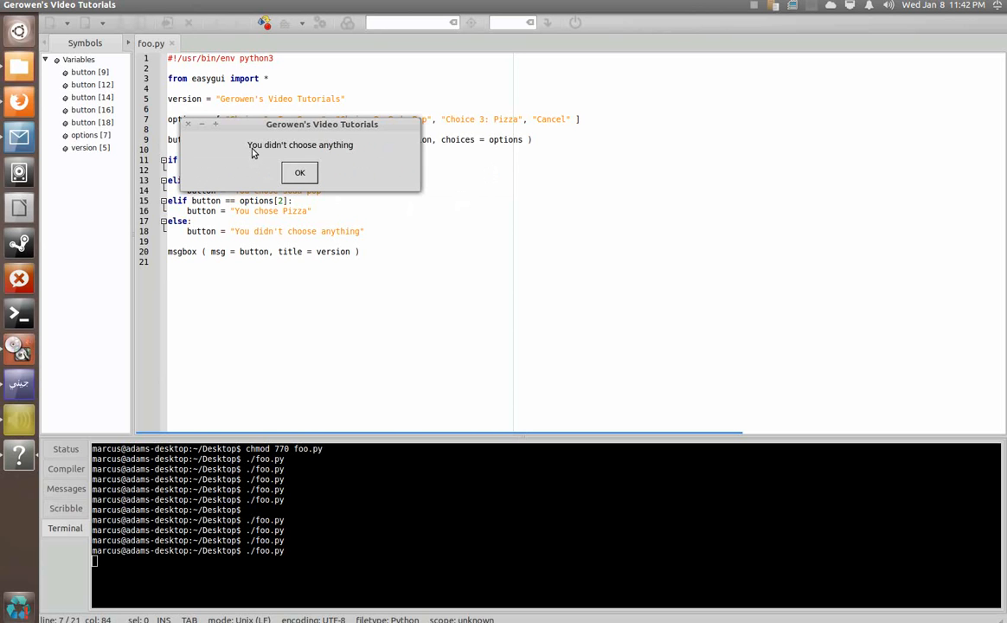
left_click(299, 173)
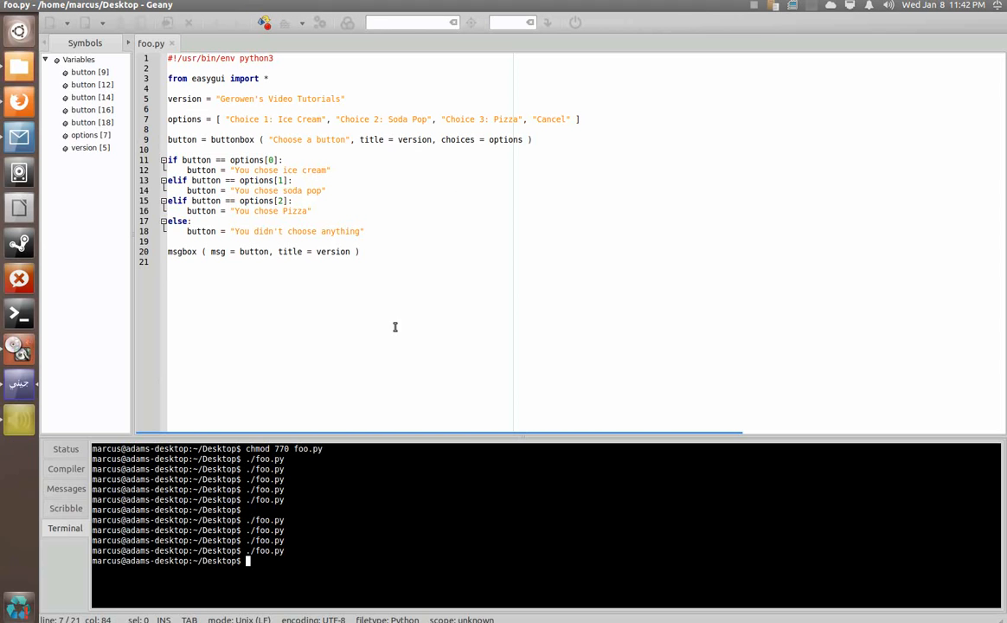
mouse_move(418, 353)
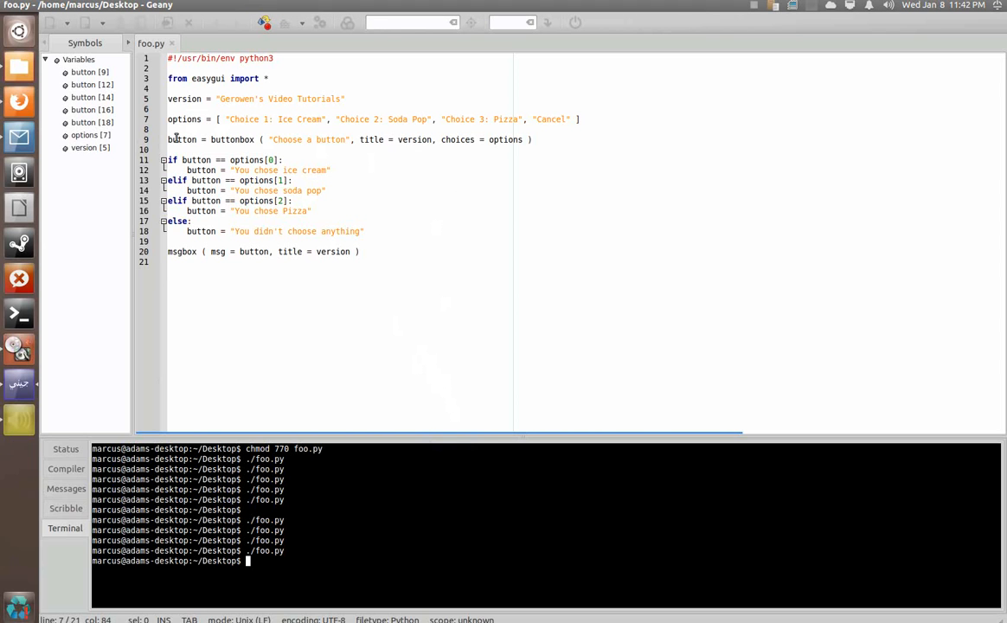
left_click(550, 139)
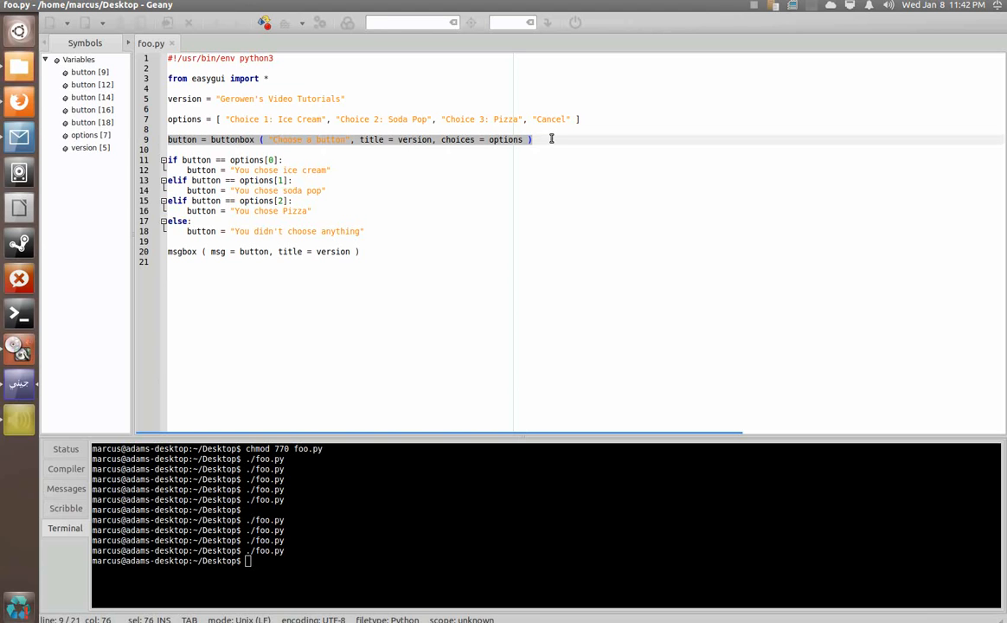
left_click(517, 138)
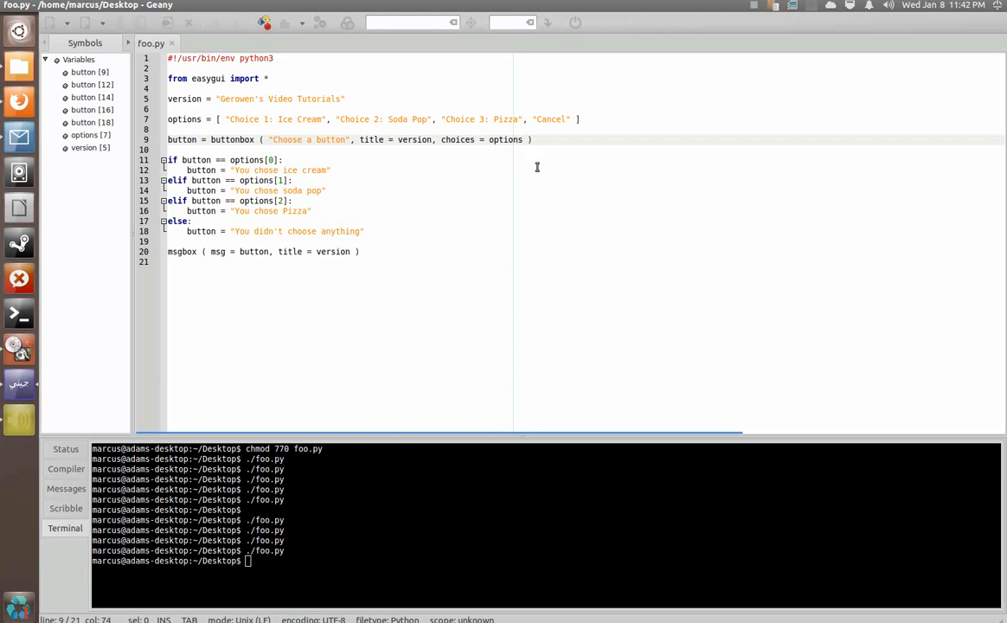
mouse_move(526, 173)
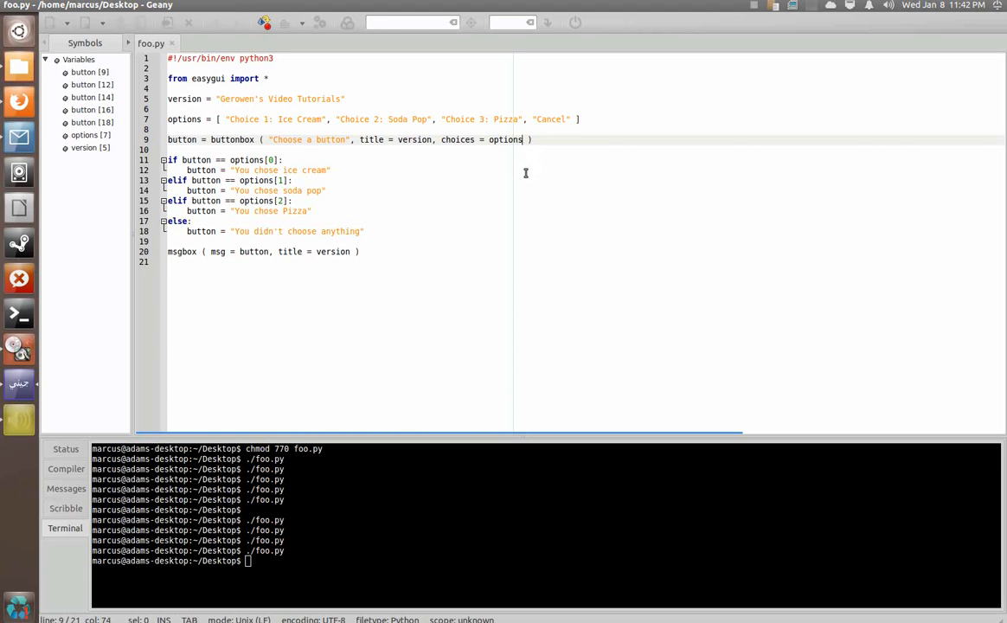
mouse_move(180, 138)
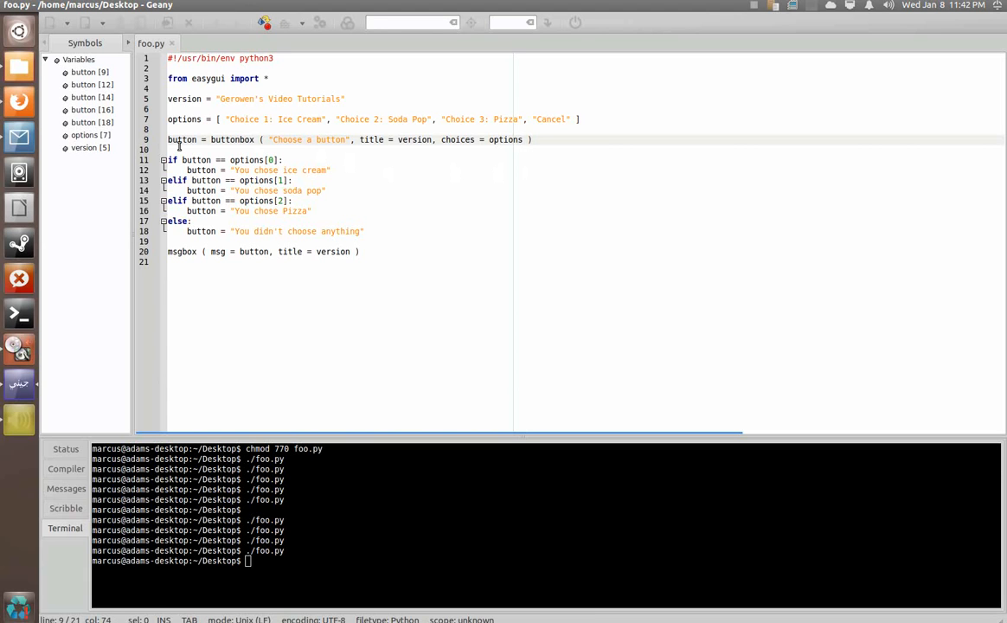
mouse_move(18, 66)
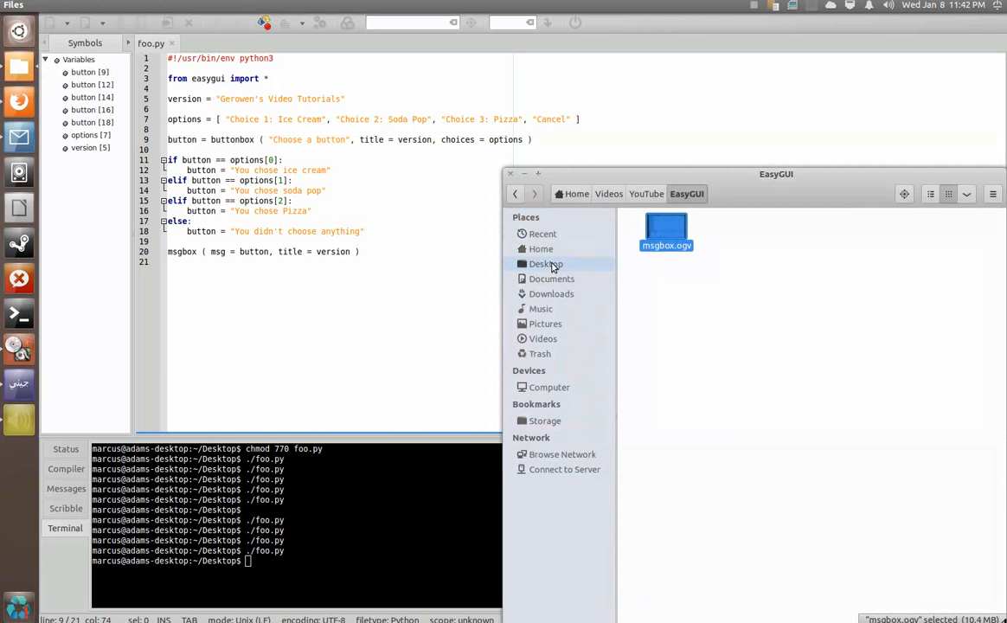
Browse Pictures, then Documents > Programming > CheckMDS to locate success.gif.
left_click(545, 324)
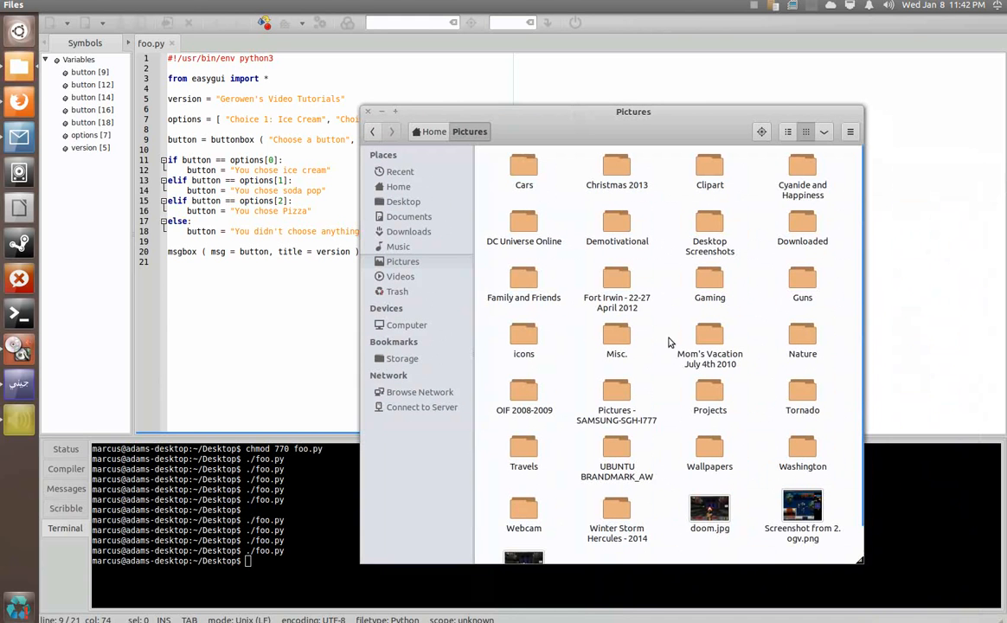
mouse_move(634, 515)
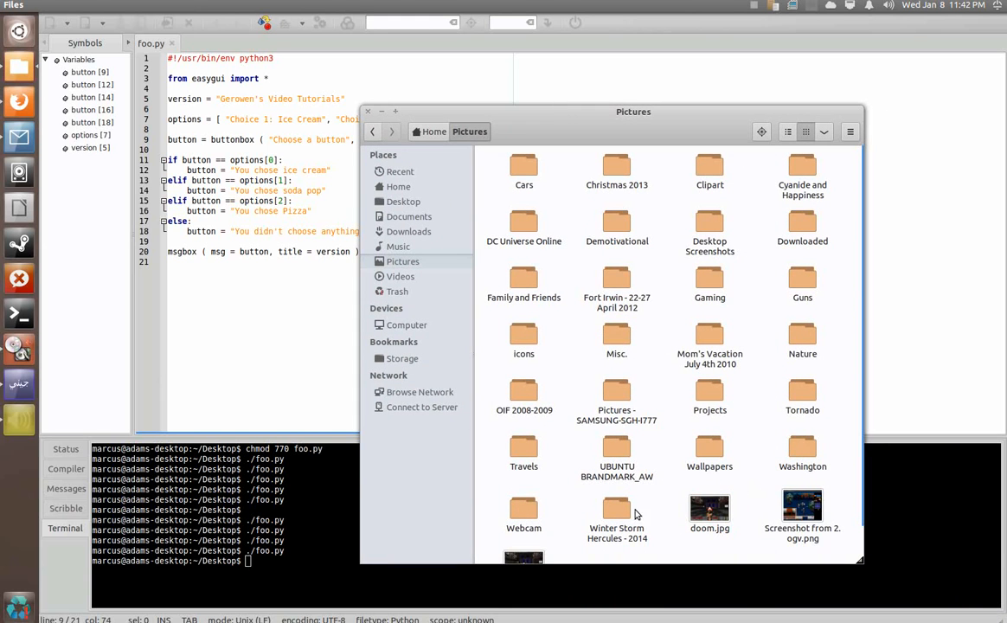
left_click(408, 217)
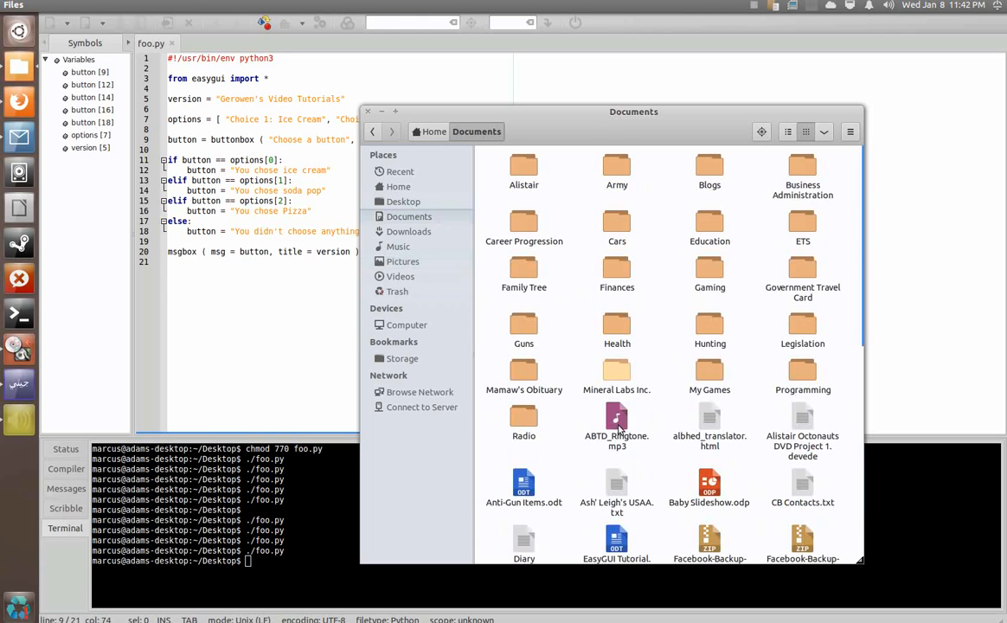
double_click(801, 370)
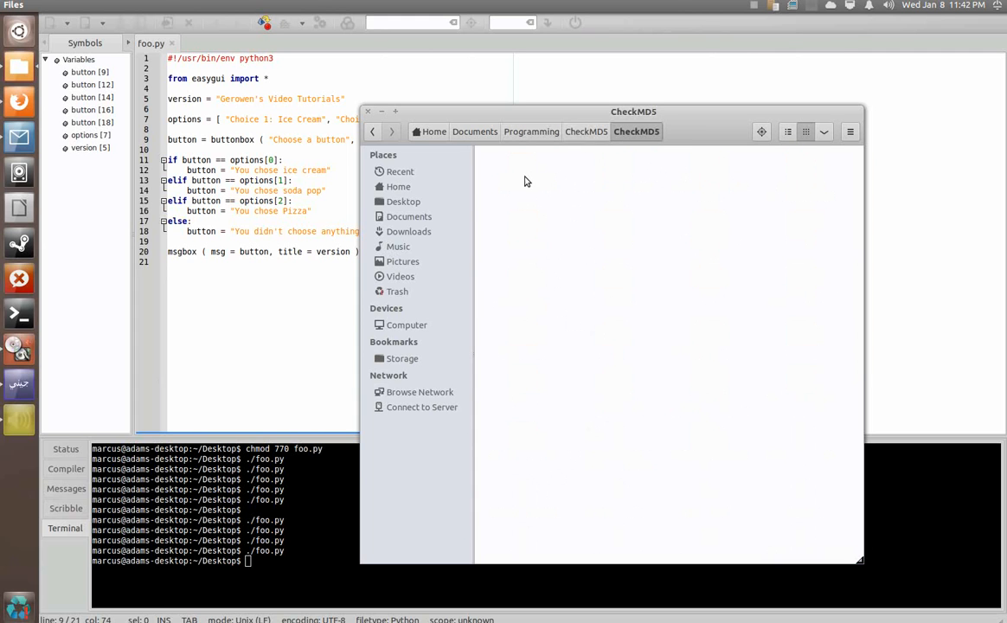
left_click(637, 132)
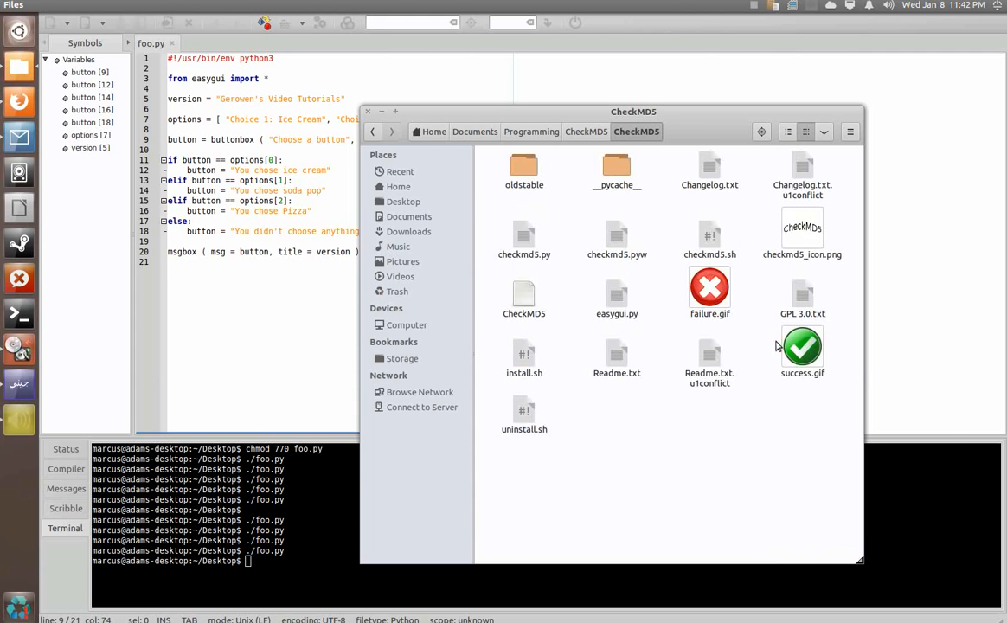
left_click(801, 346)
type(", image =")
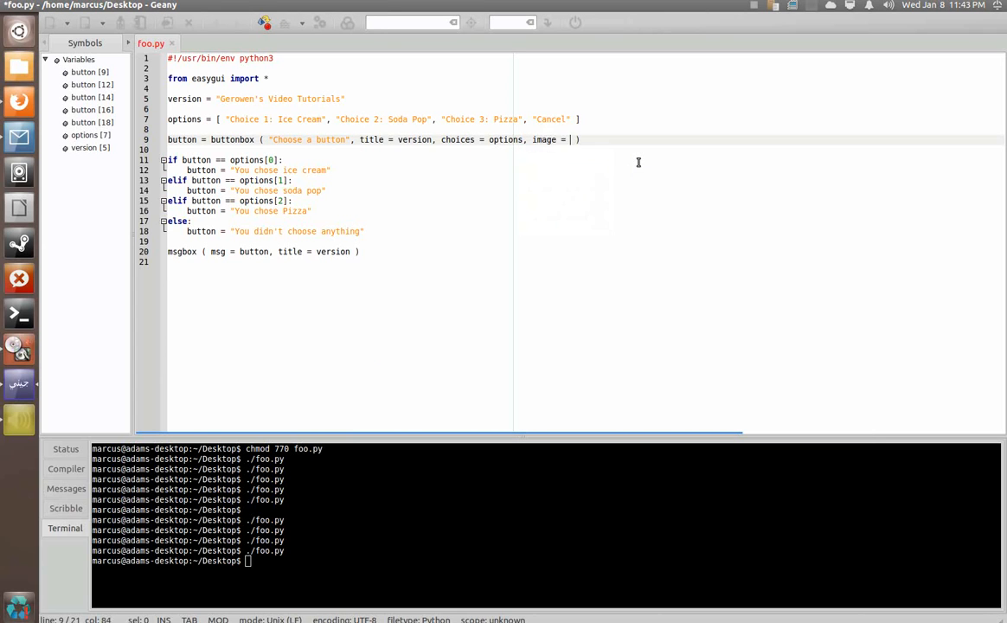
Set the buttonbox image argument to the quoted string "success.gif" after a NameError.
type("success.gif")
left_click(545, 561)
type("./foo.py")
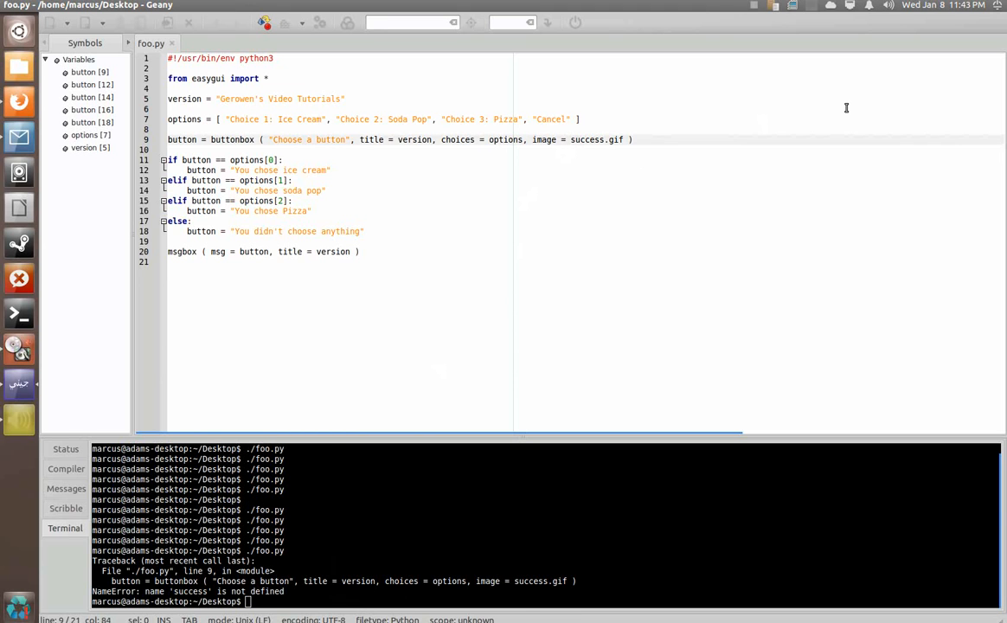
type("\"success.gif\"")
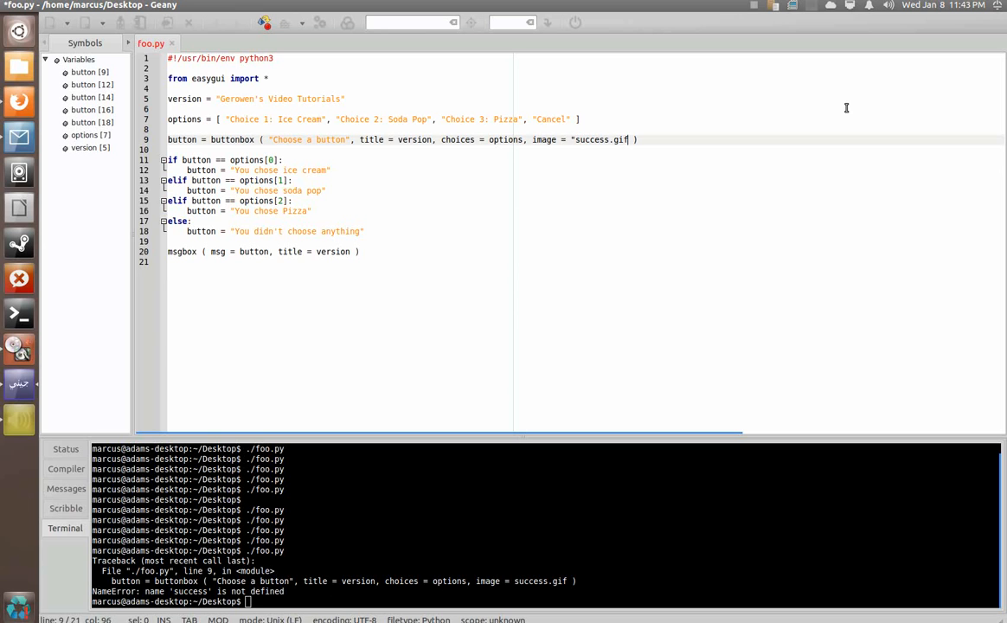
type("\"")
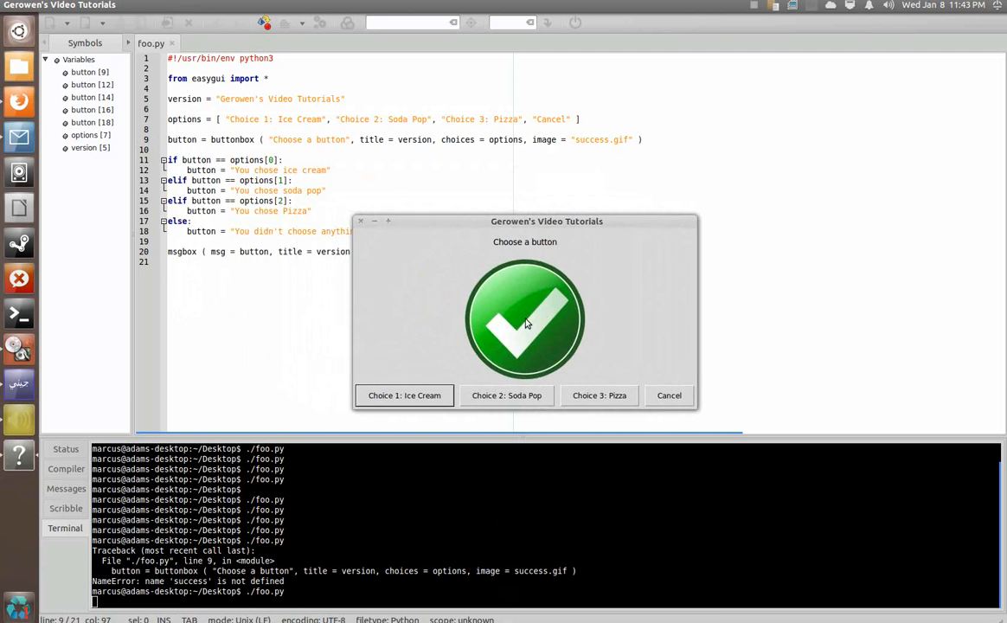
mouse_move(531, 390)
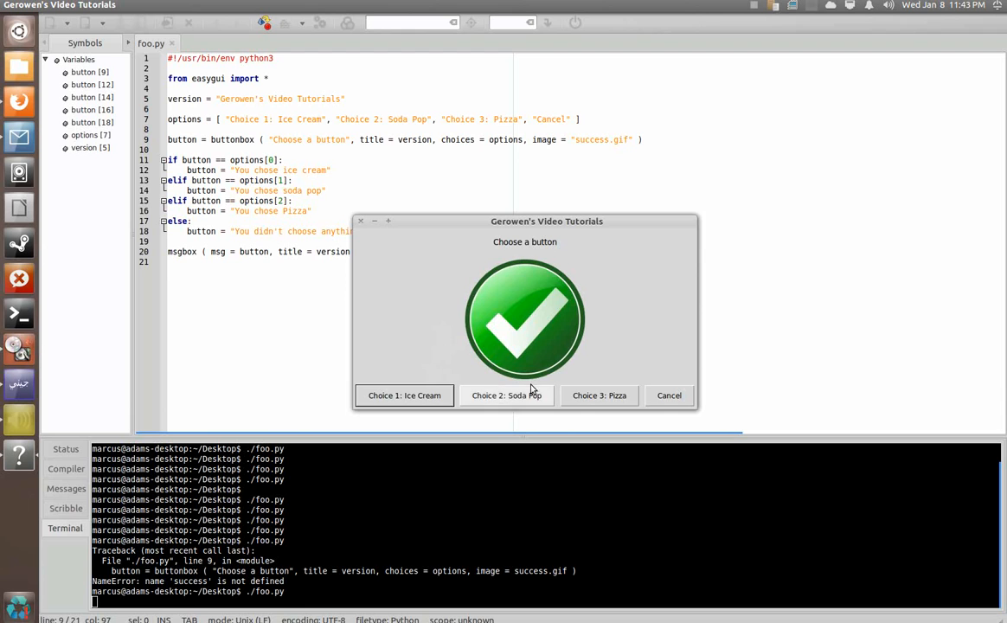
Choose Choice 2: Soda Pop in the image dialog and dismiss "You chose soda pop".
left_click(506, 394)
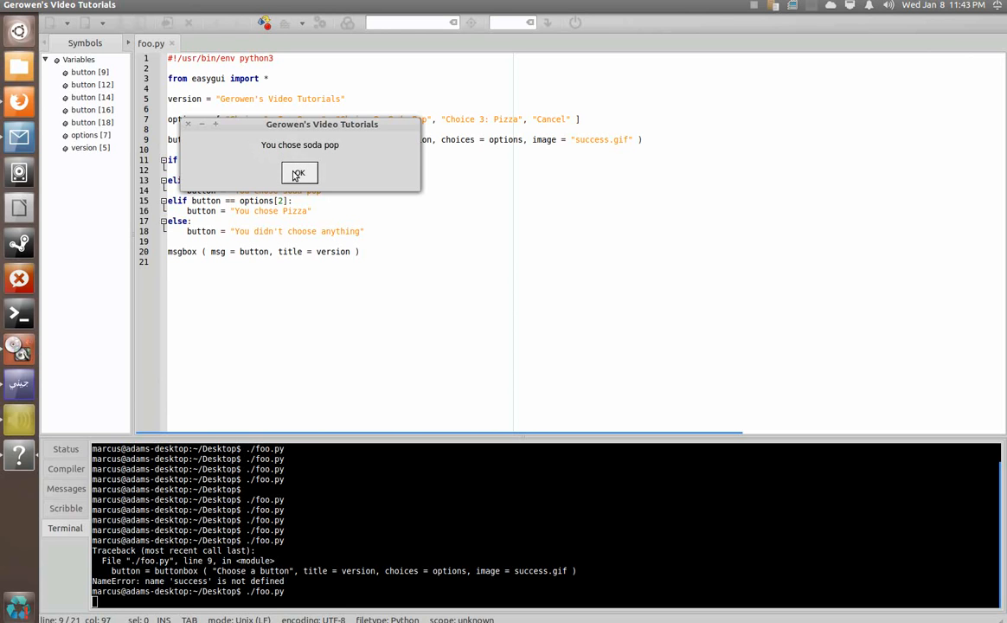
left_click(298, 173)
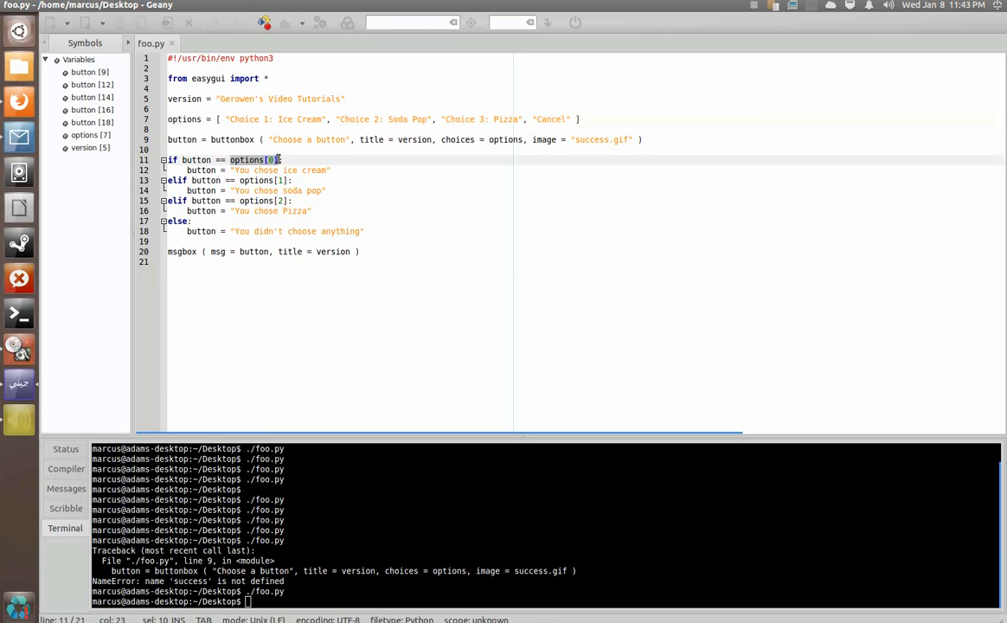
type("\"Choice 1: Ice Cream\"")
left_click(545, 600)
type("./foo.py")
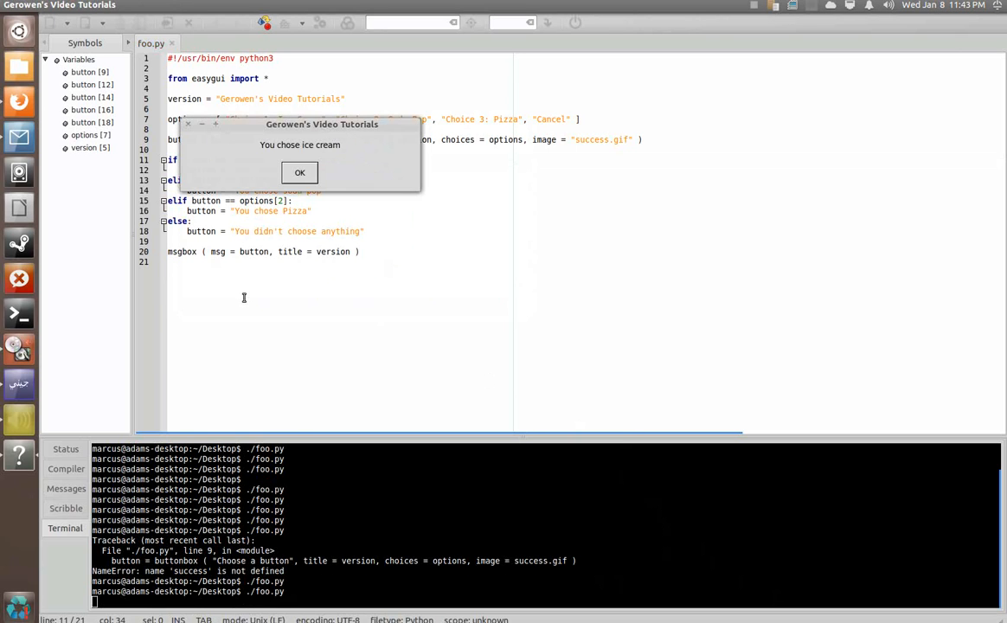
left_click(299, 173)
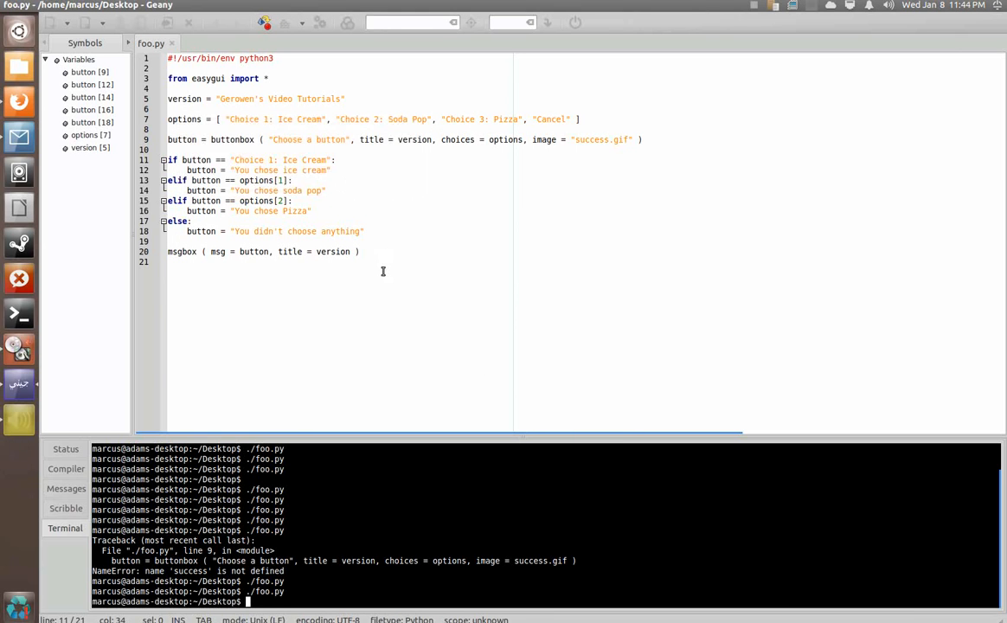
type("options[0]:")
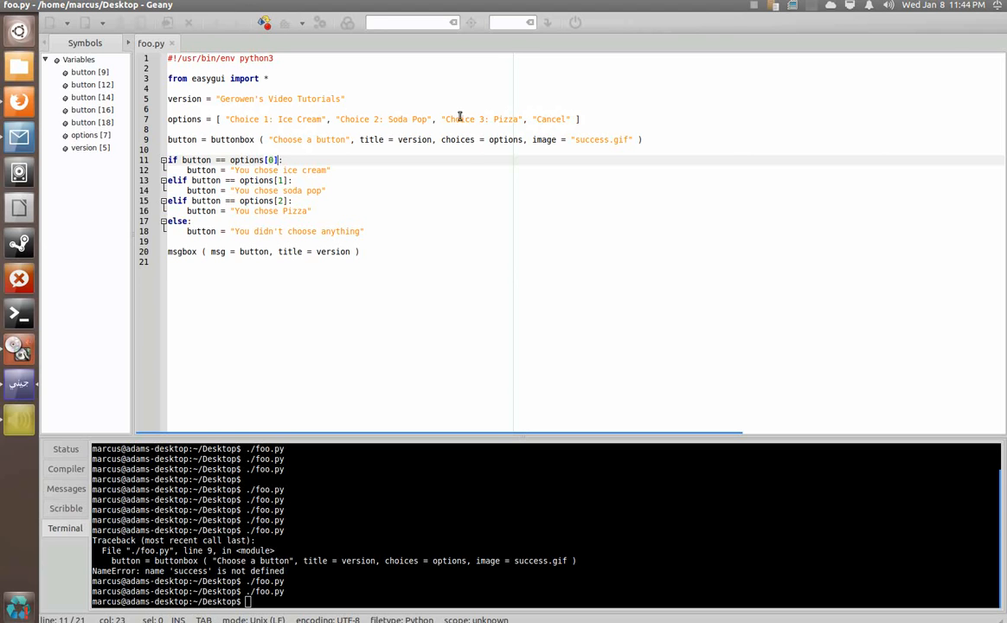
mouse_move(284, 139)
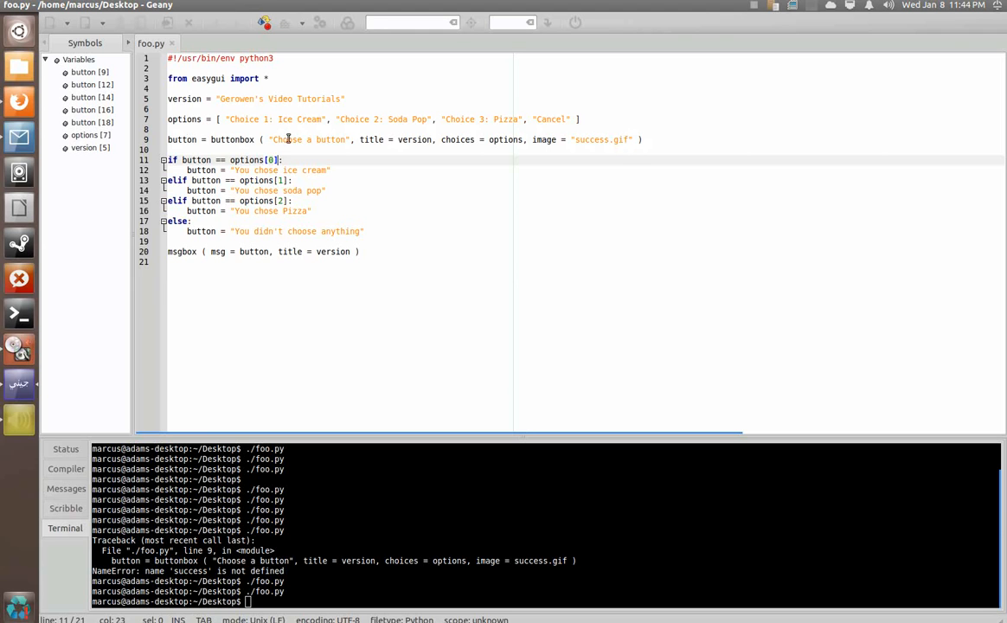
mouse_move(334, 138)
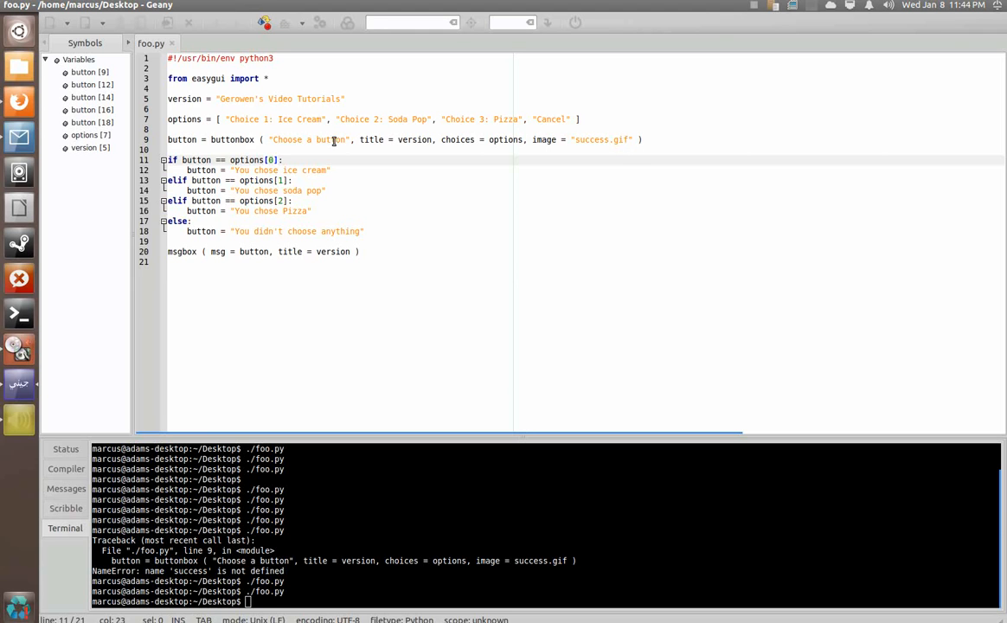
mouse_move(461, 159)
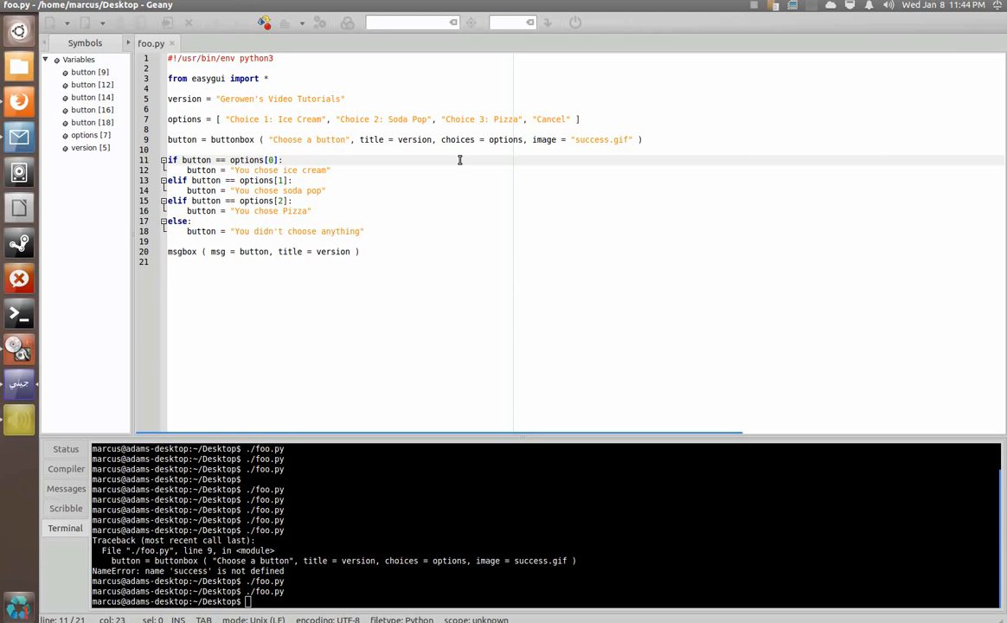
mouse_move(599, 139)
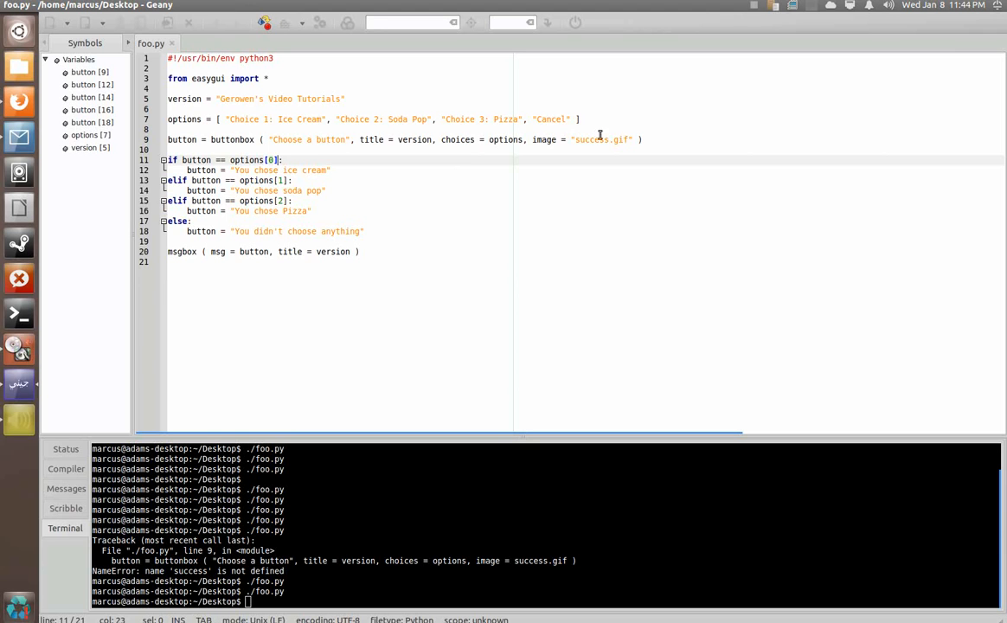